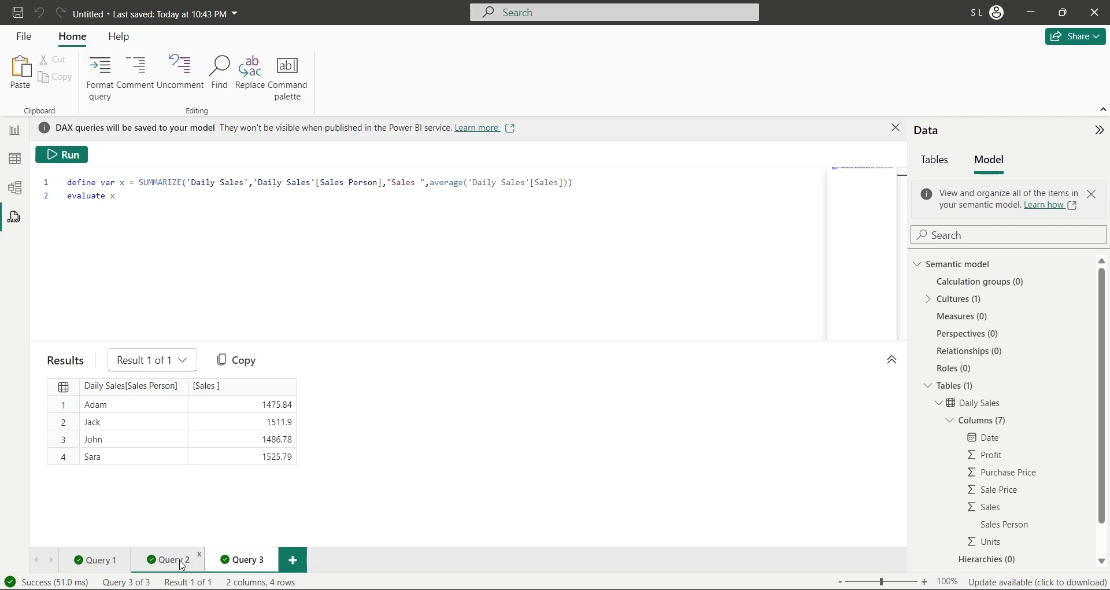
Step: After reviewing Query 2 and 3 results, load the Daily Sales table from Data.xlsx
{"action": "left_click", "coordinate": [172, 560]}
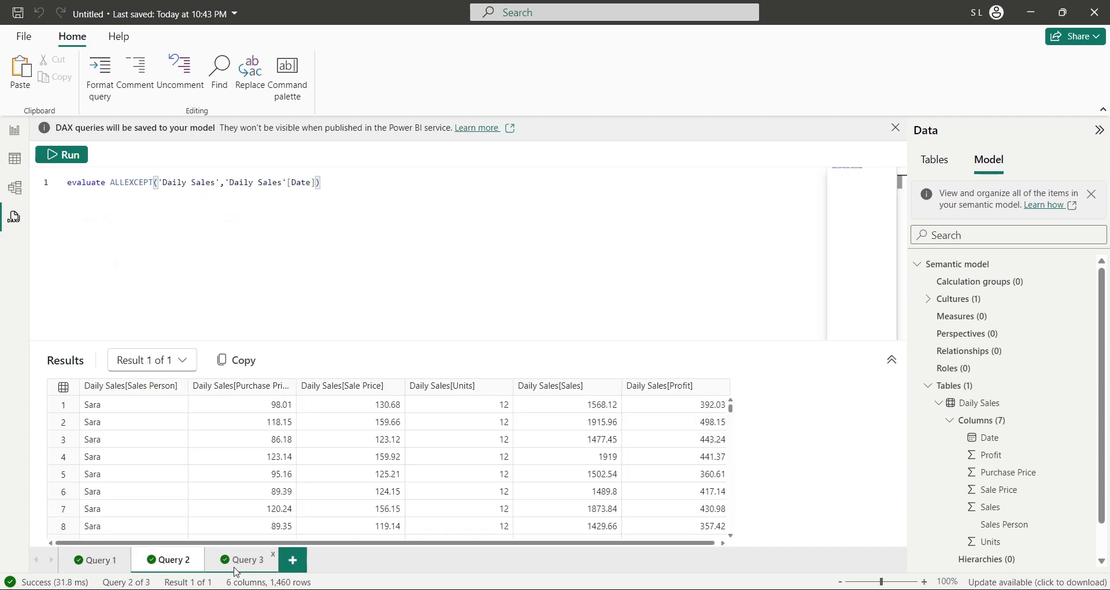
{"action": "left_click", "coordinate": [245, 560]}
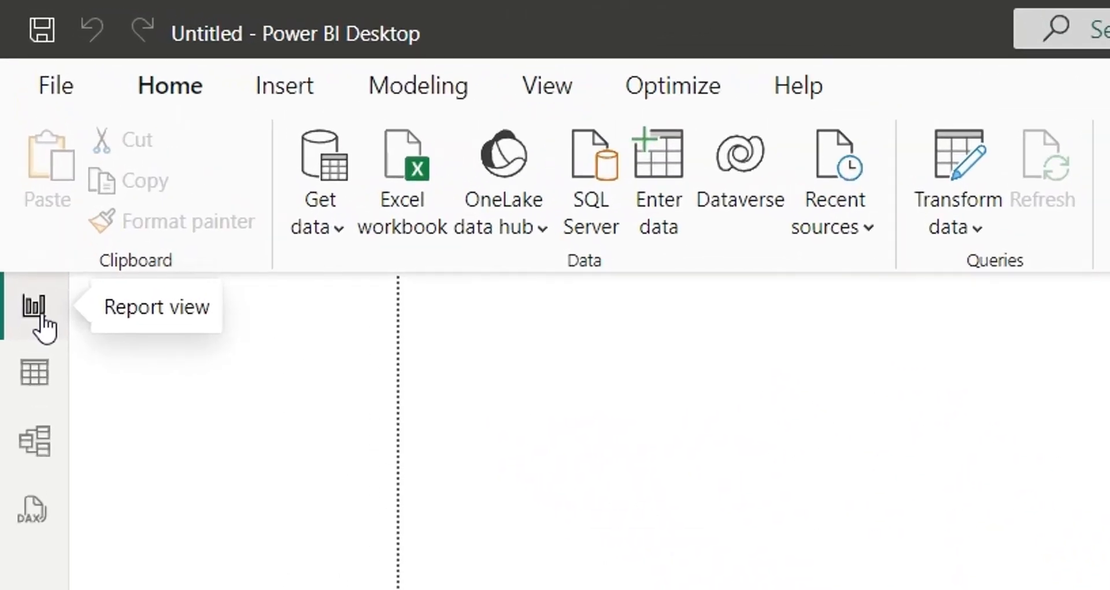
{"action": "mouse_move", "coordinate": [32, 380]}
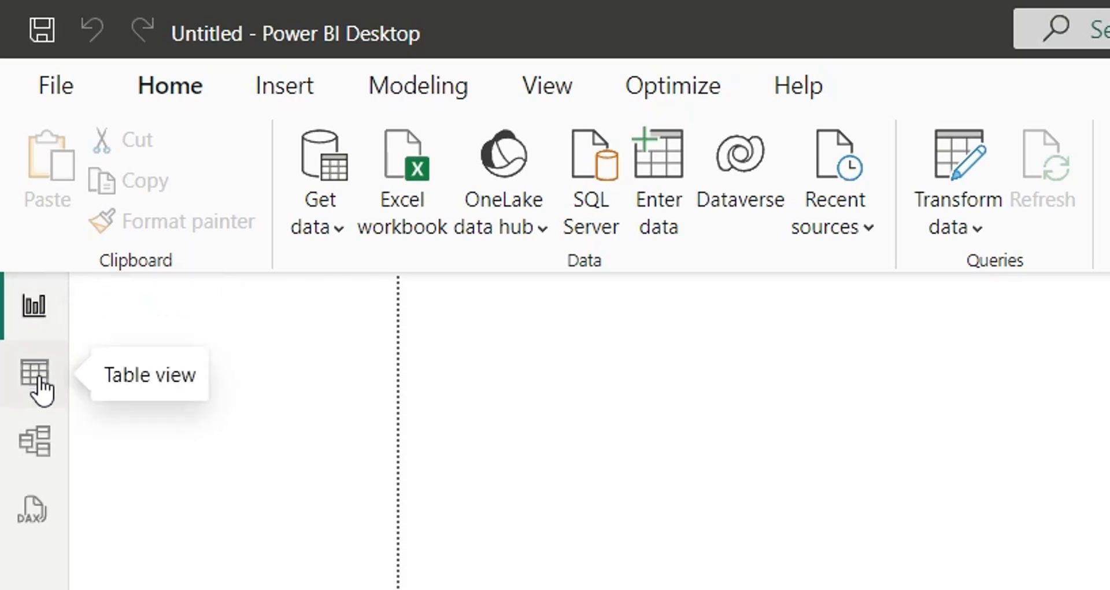
{"action": "left_click", "coordinate": [32, 438]}
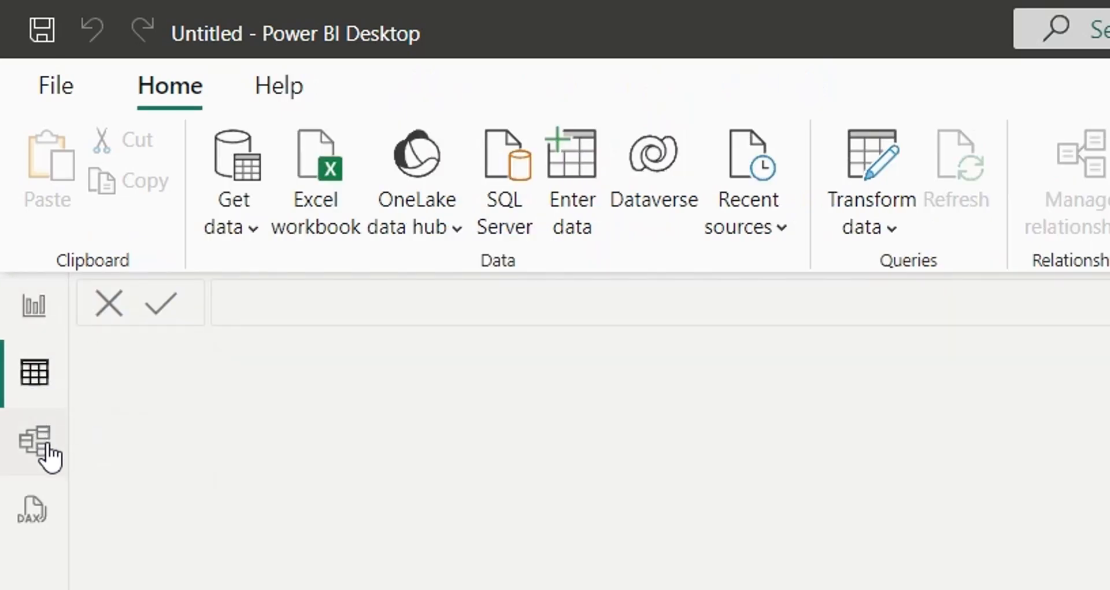
{"action": "left_click", "coordinate": [33, 435]}
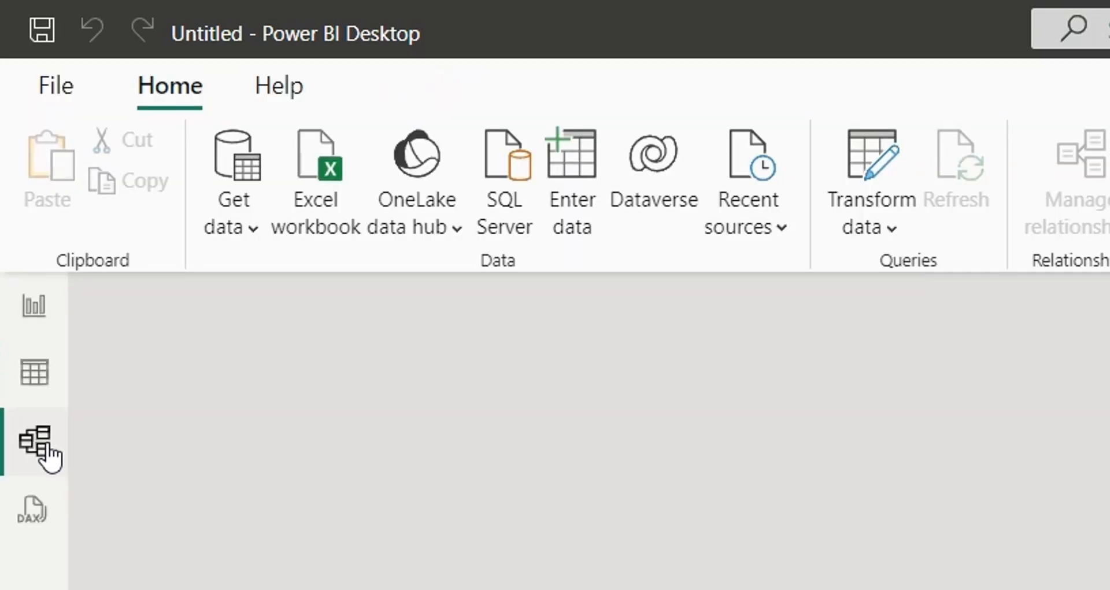
{"action": "left_click", "coordinate": [30, 510]}
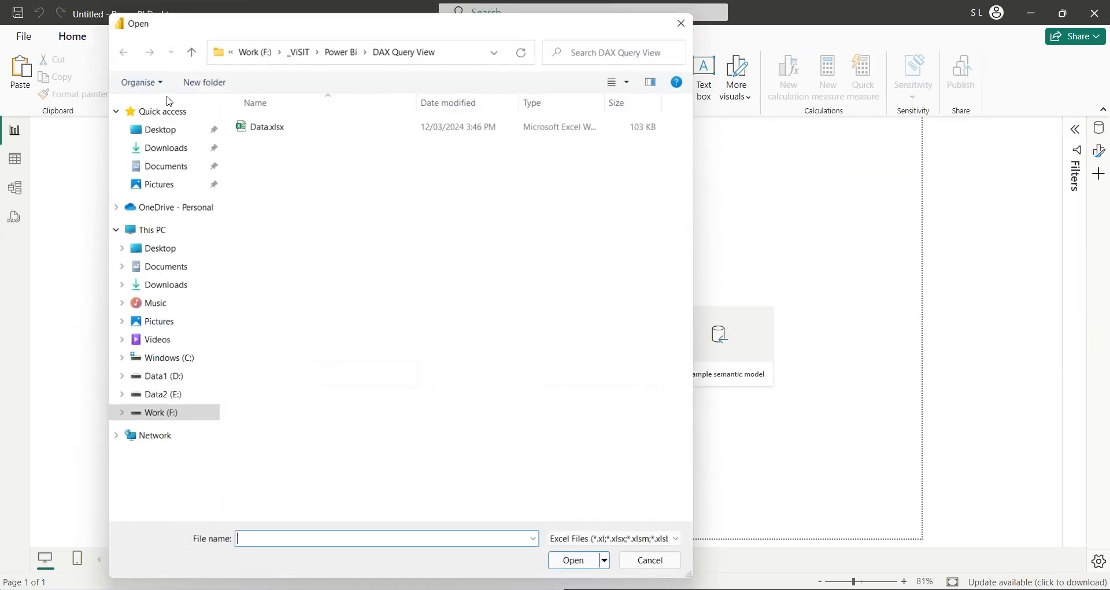
{"action": "left_click", "coordinate": [267, 124]}
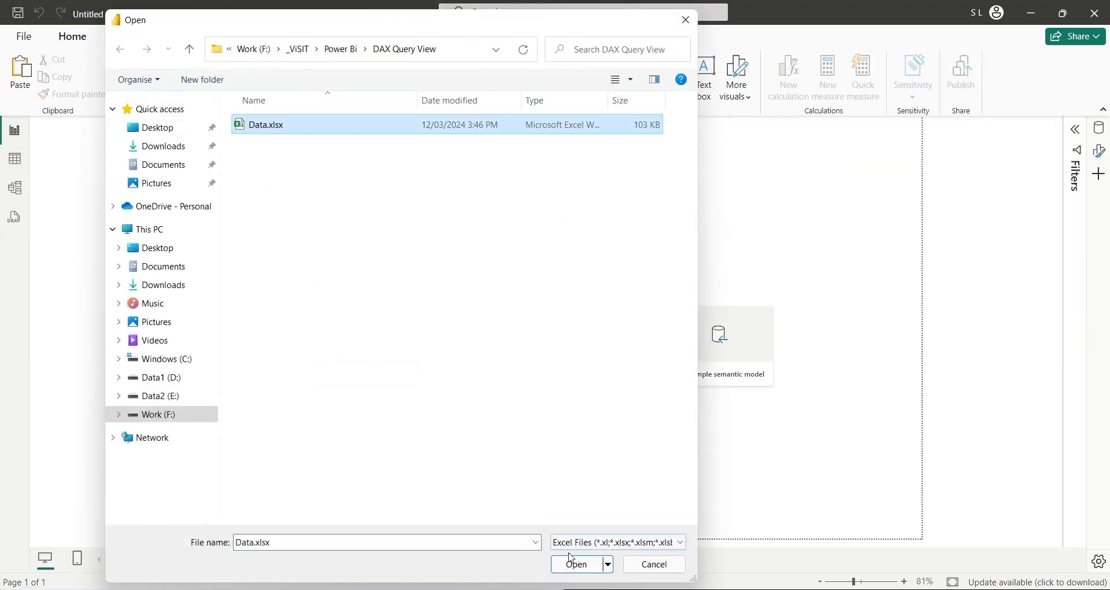
{"action": "left_click", "coordinate": [575, 564]}
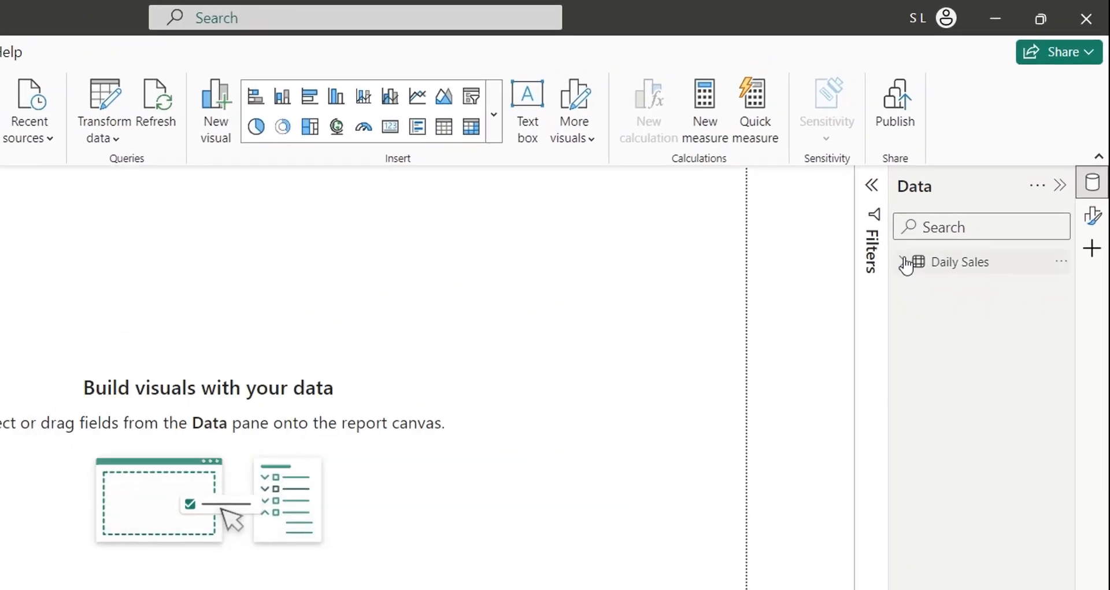
Step: Add a bordered text box titled 'Daily Sales Dashboard' at the top of the page
{"action": "left_click", "coordinate": [960, 261]}
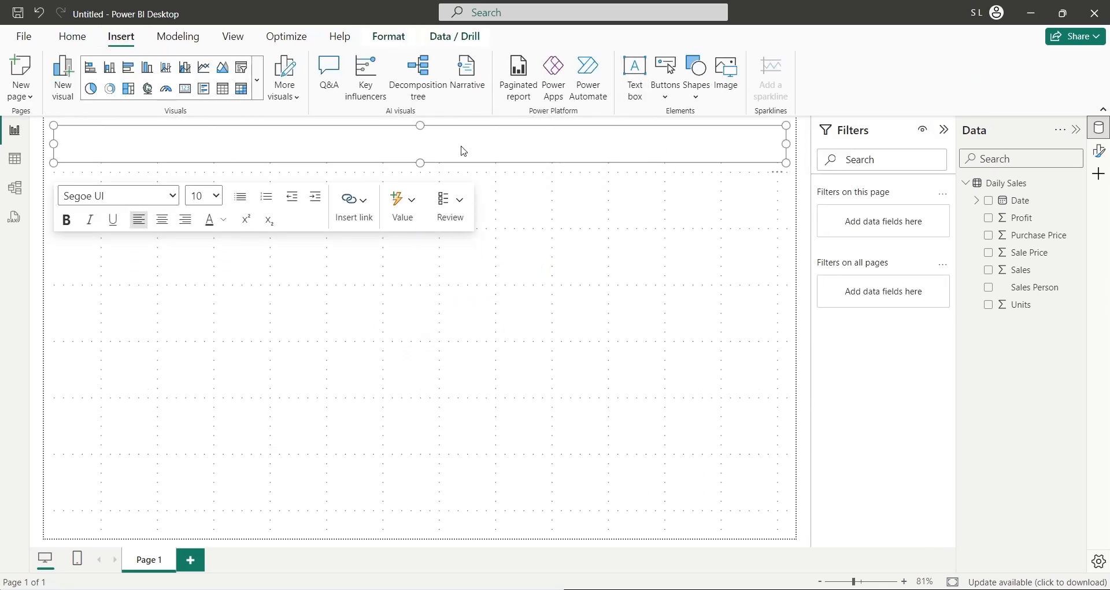
{"action": "type", "text": "Daily Sales Dashboard"}
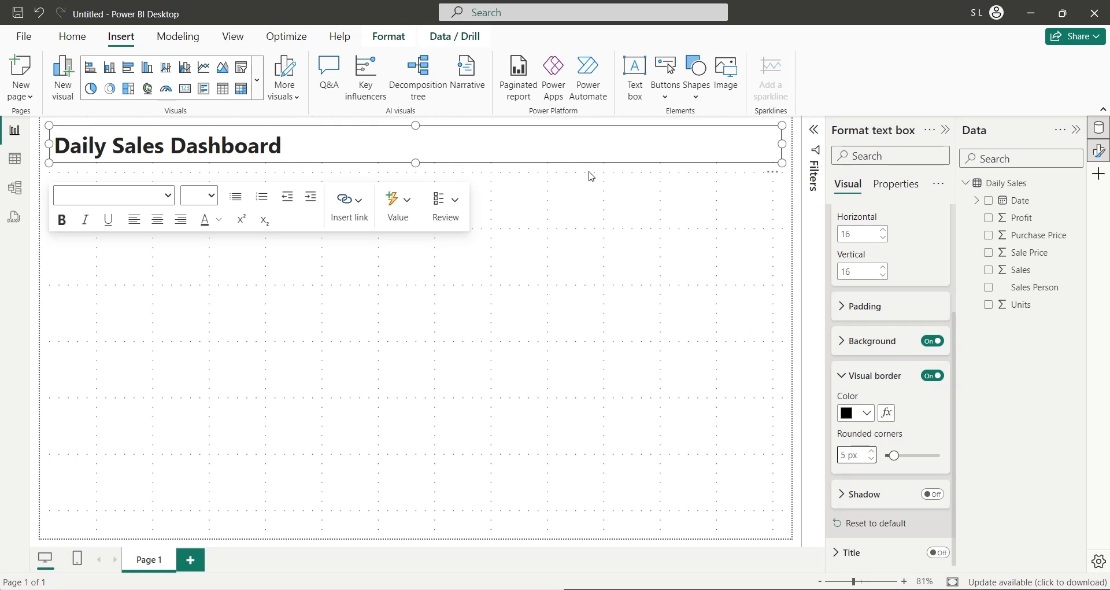
Step: Insert a line chart with Date Hierarchy Month on the x-axis for Sales and Profit
{"action": "left_click", "coordinate": [204, 67]}
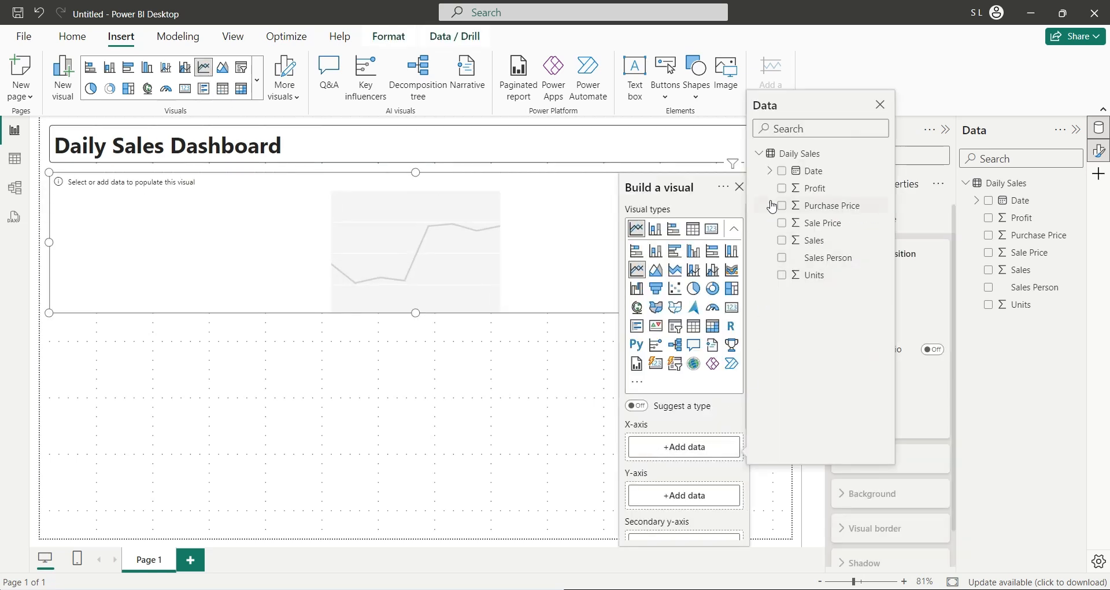
{"action": "left_click", "coordinate": [804, 240]}
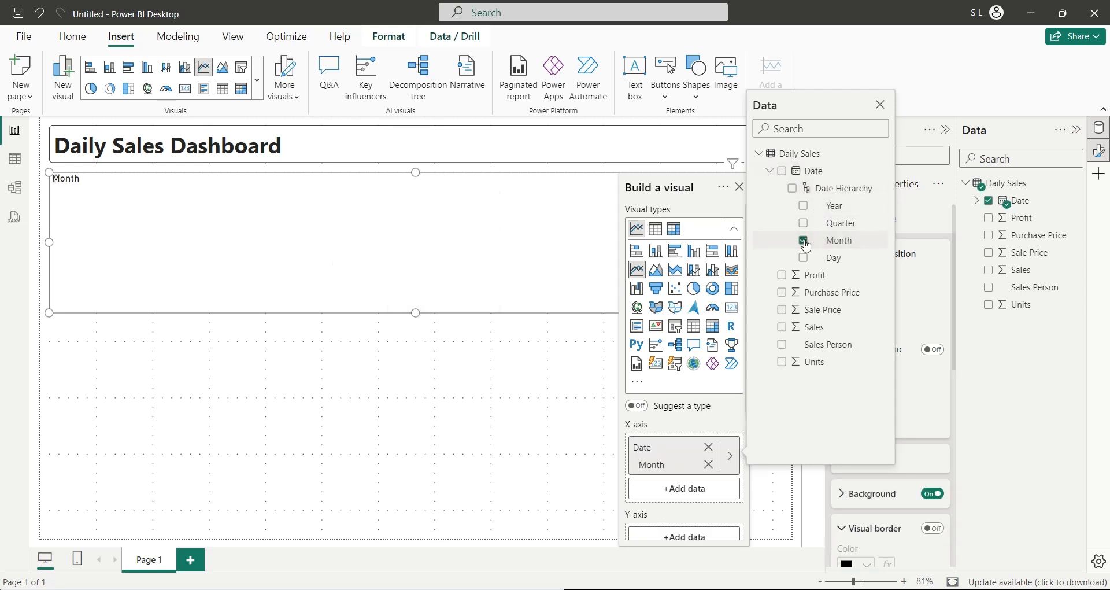
{"action": "left_click", "coordinate": [771, 170]}
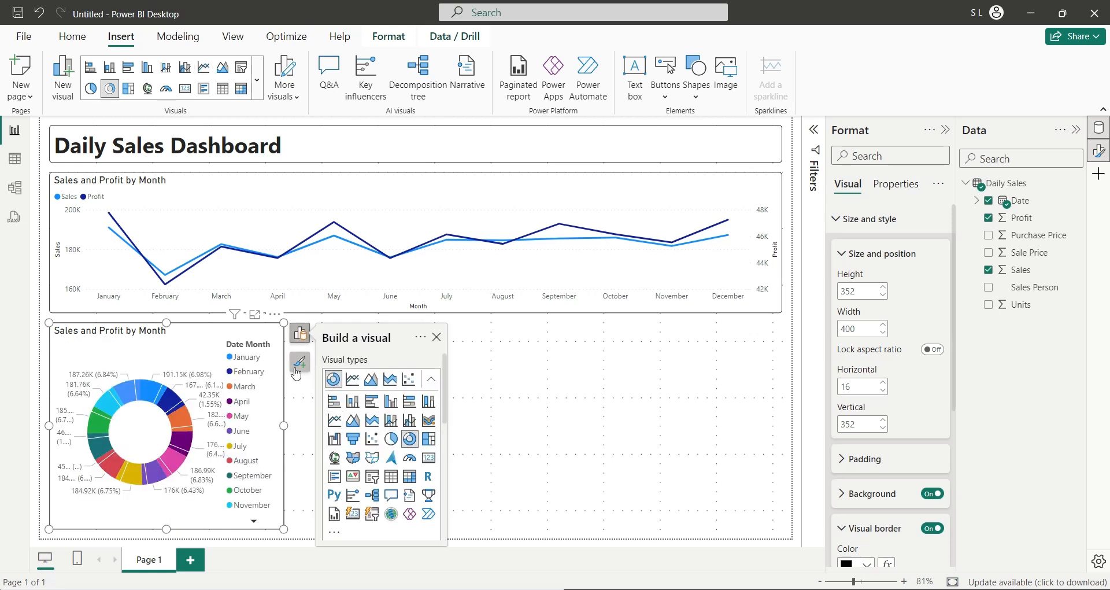
Step: Build donut charts by Sales Person for Sales, Profit and Purchase Price
{"action": "left_click", "coordinate": [299, 363]}
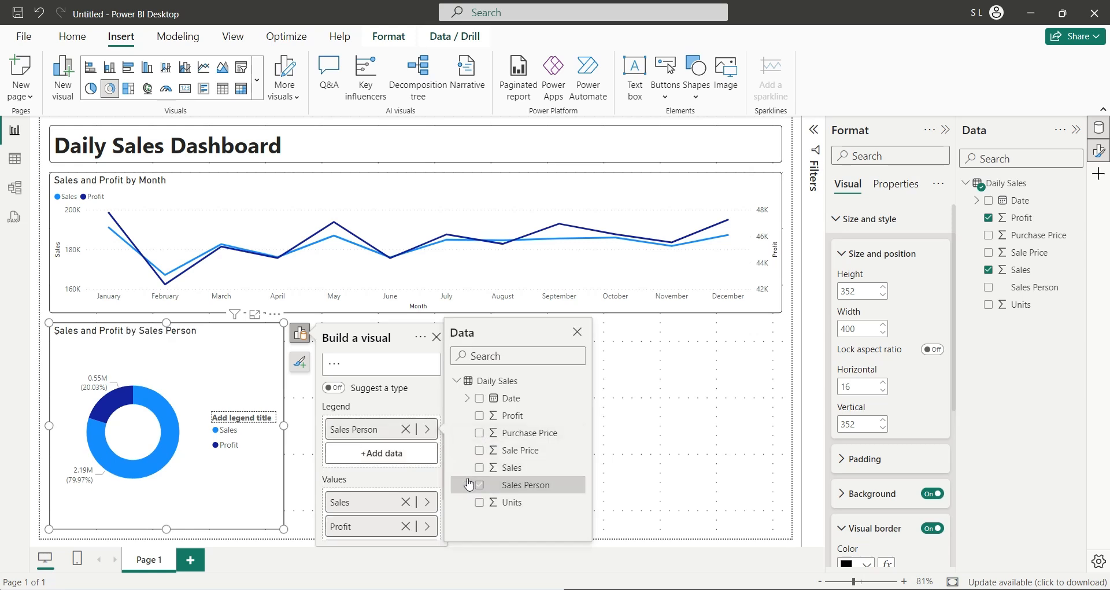
{"action": "left_click", "coordinate": [479, 485]}
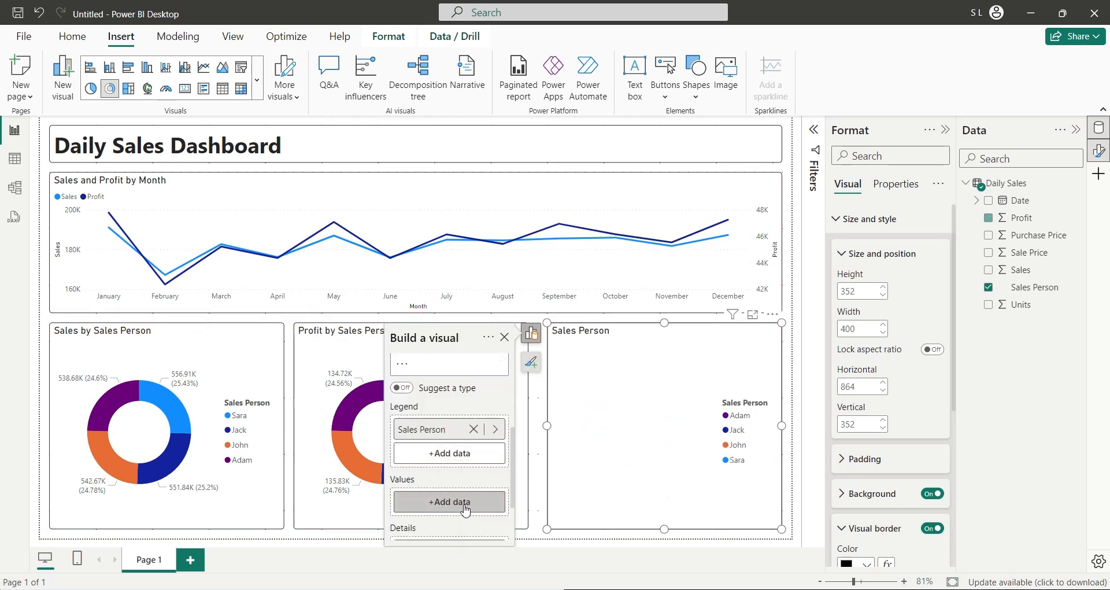
{"action": "left_click", "coordinate": [988, 236]}
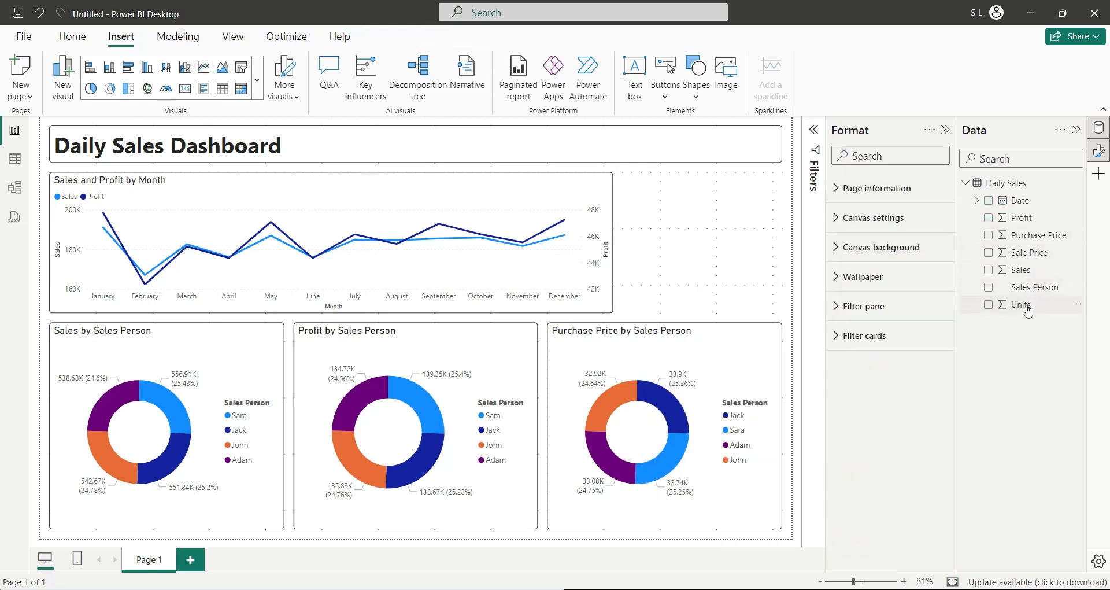
Step: Add a Units card, labelled Units Sold, showing 18K beside the line chart
{"action": "left_click", "coordinate": [988, 305]}
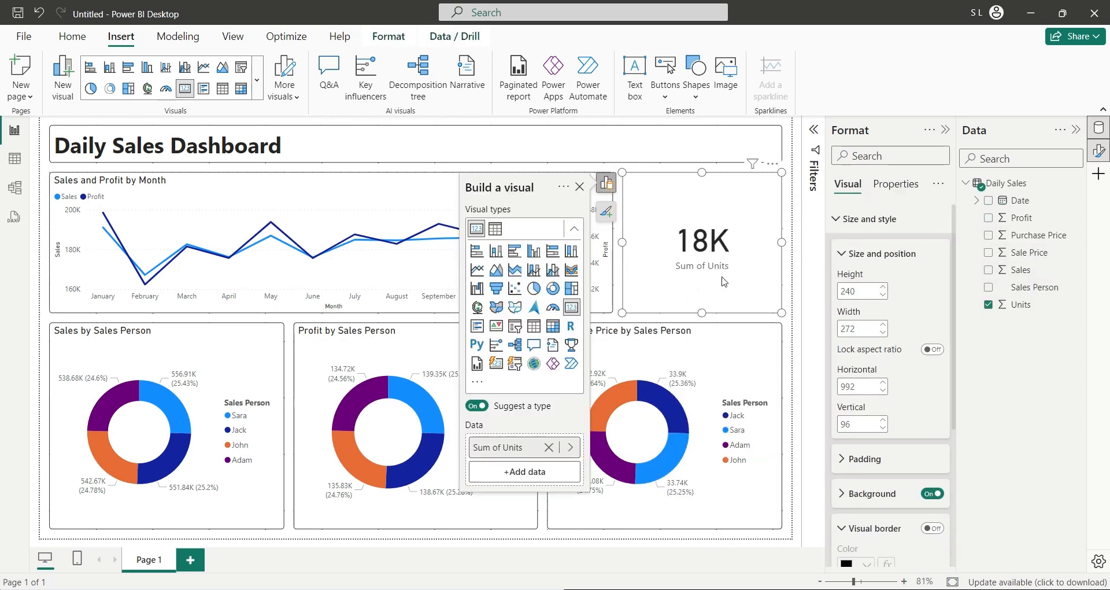
{"action": "left_click", "coordinate": [477, 406]}
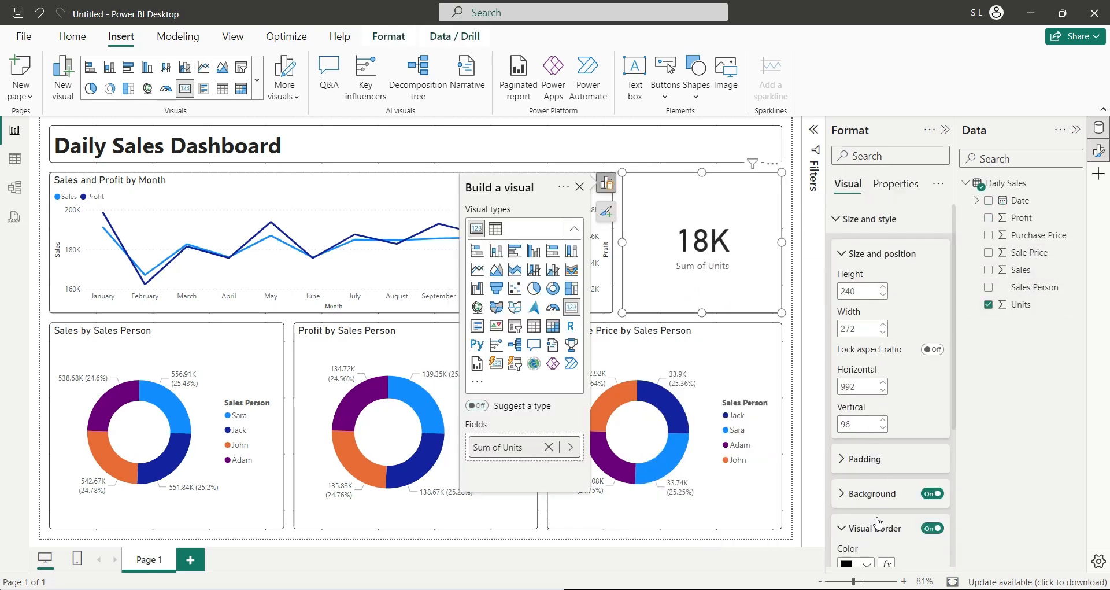
{"action": "scroll", "scroll_direction": "down", "scroll_amount": 3}
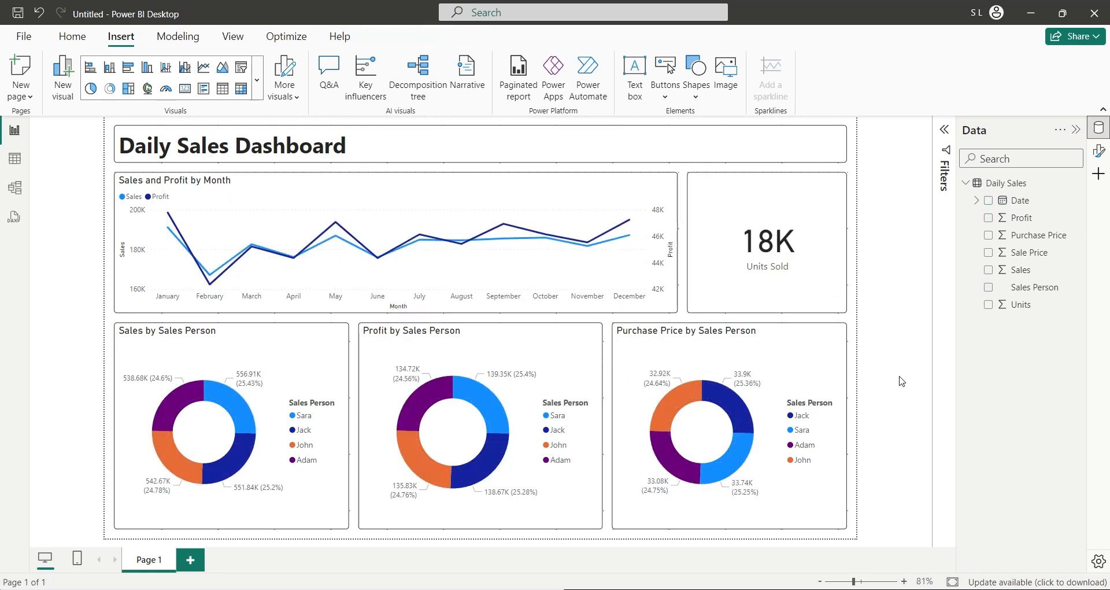
Step: In a DAX query, define var total_sales = SUM('Daily Sales'[Sales])
{"action": "left_click", "coordinate": [13, 217]}
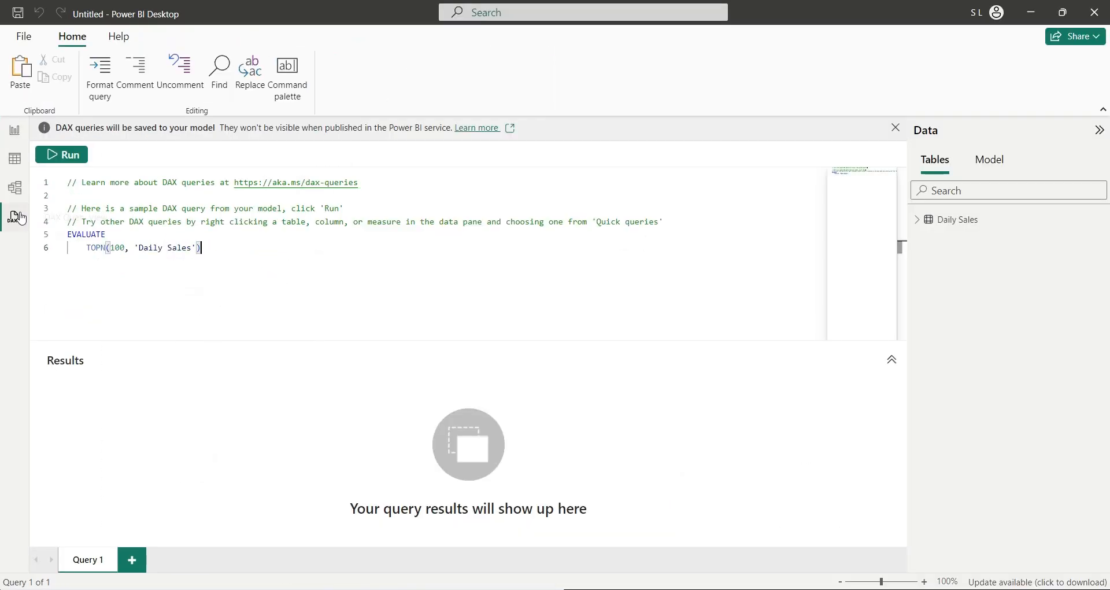
{"action": "left_click", "coordinate": [62, 154]}
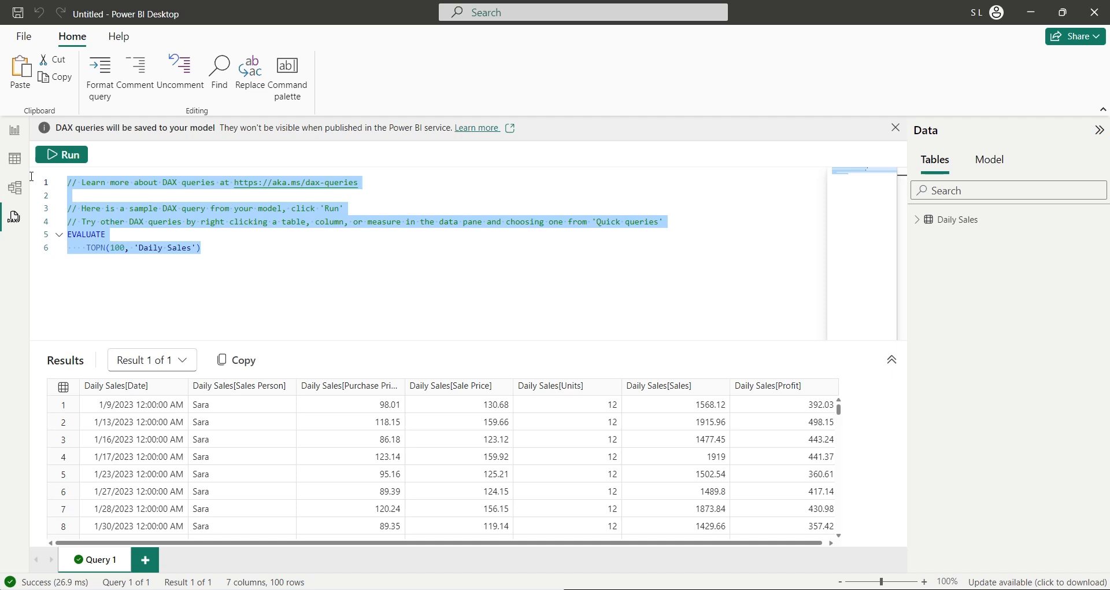
{"action": "type", "text": "define"}
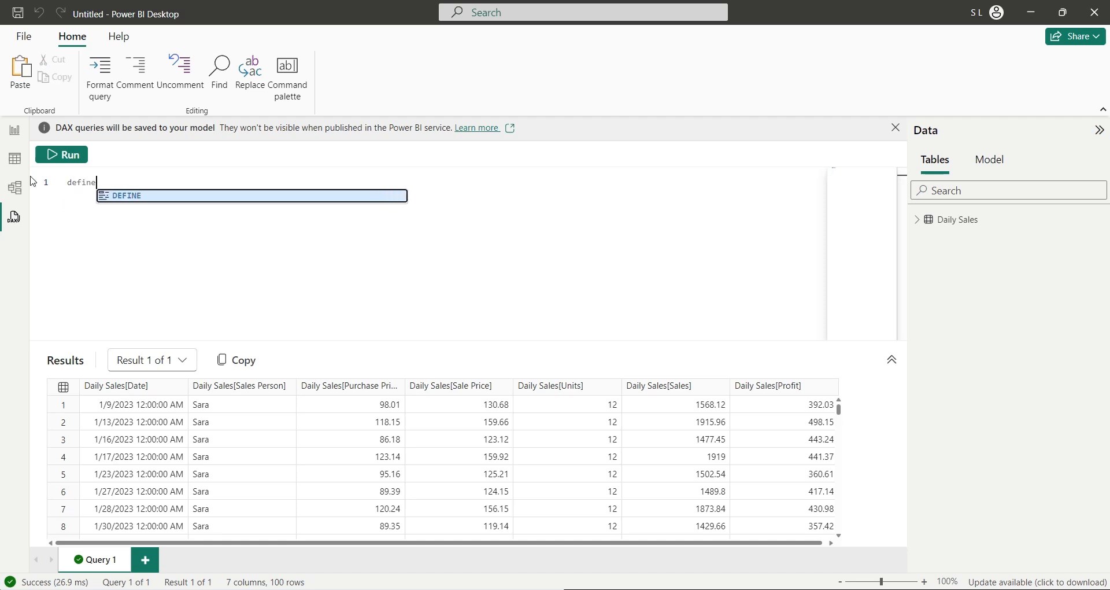
{"action": "key", "text": "Enter"}
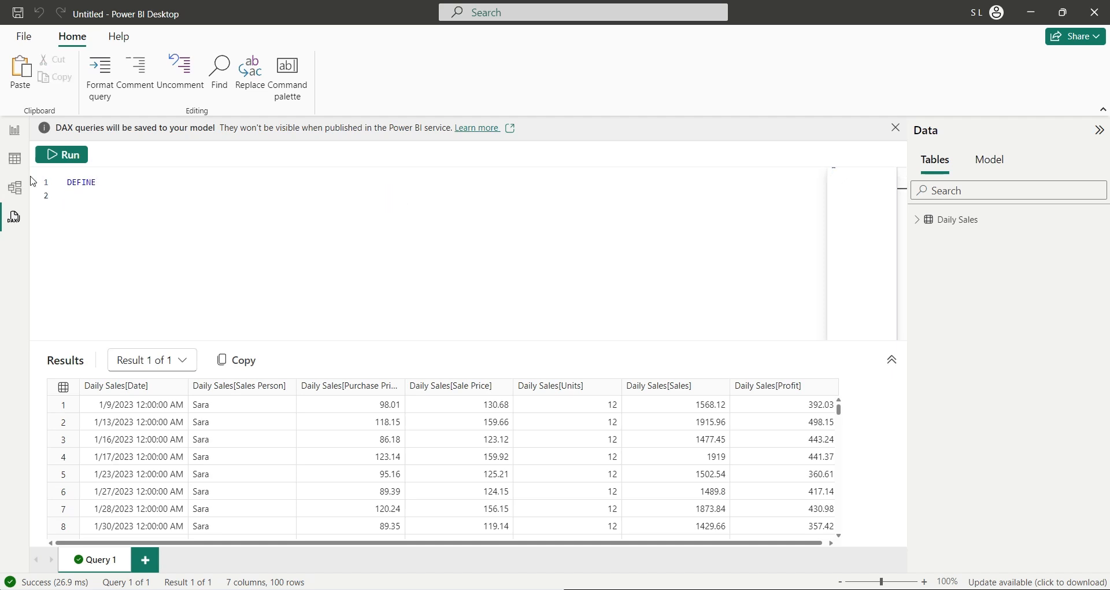
{"action": "type", "text": "var"}
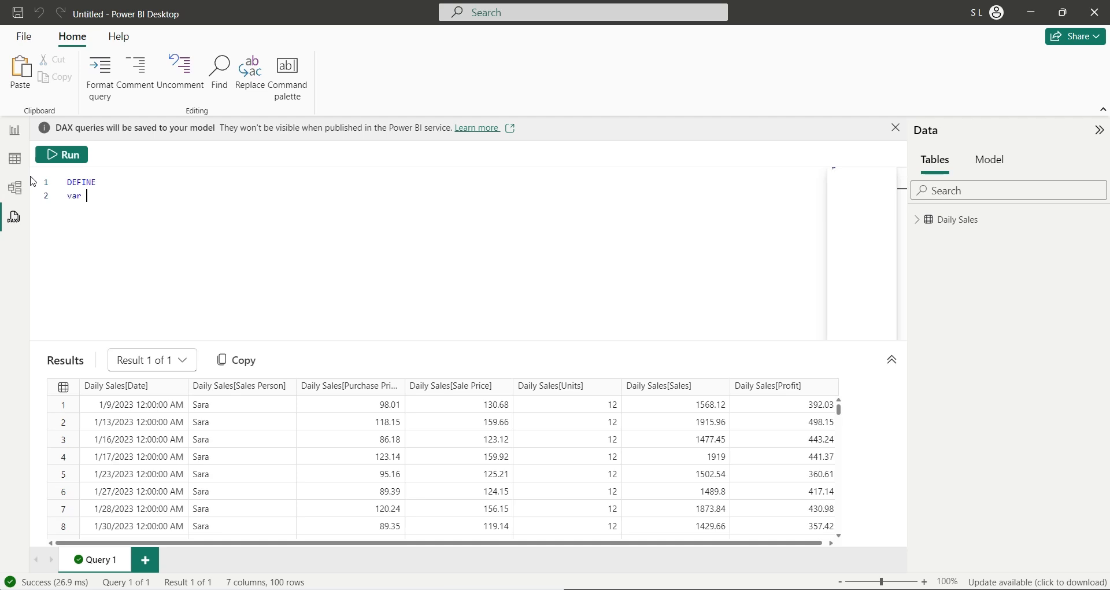
{"action": "type", "text": "total_sales = s"}
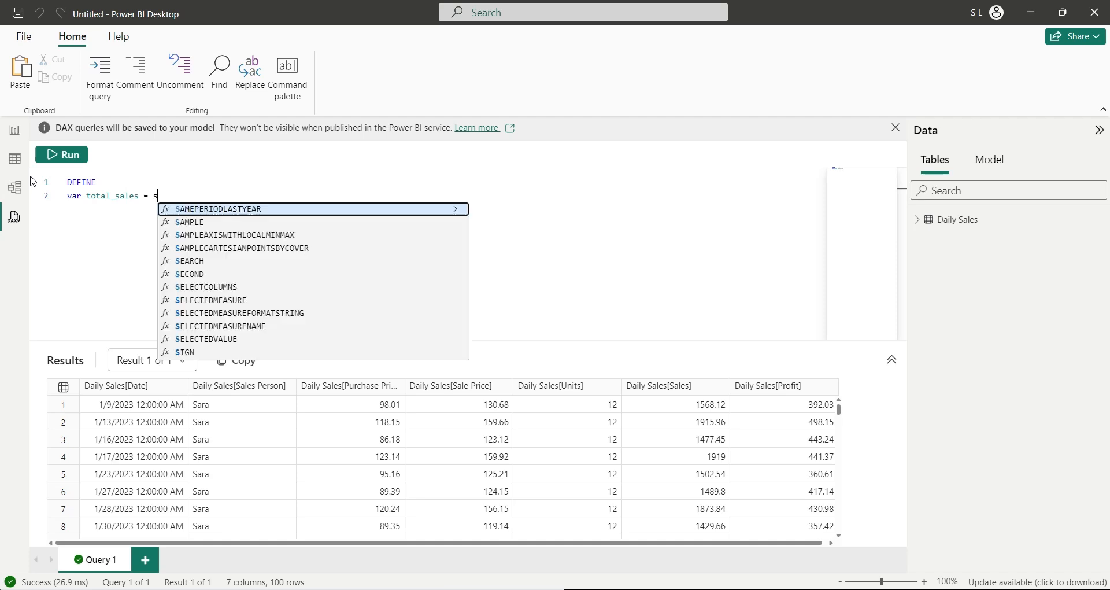
{"action": "type", "text": "um(sale"}
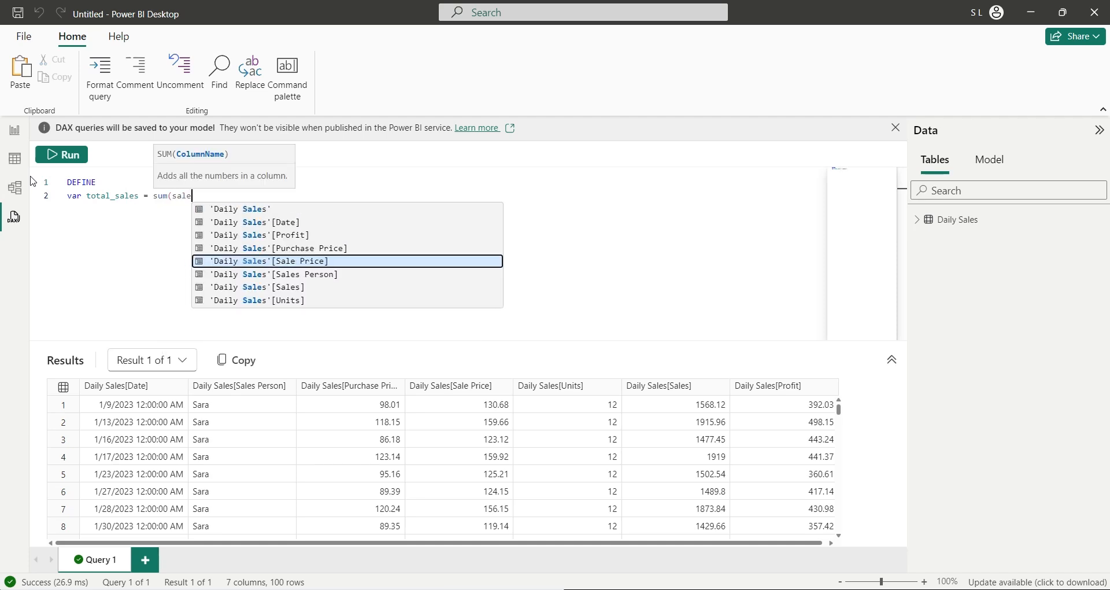
{"action": "left_click", "coordinate": [274, 287]}
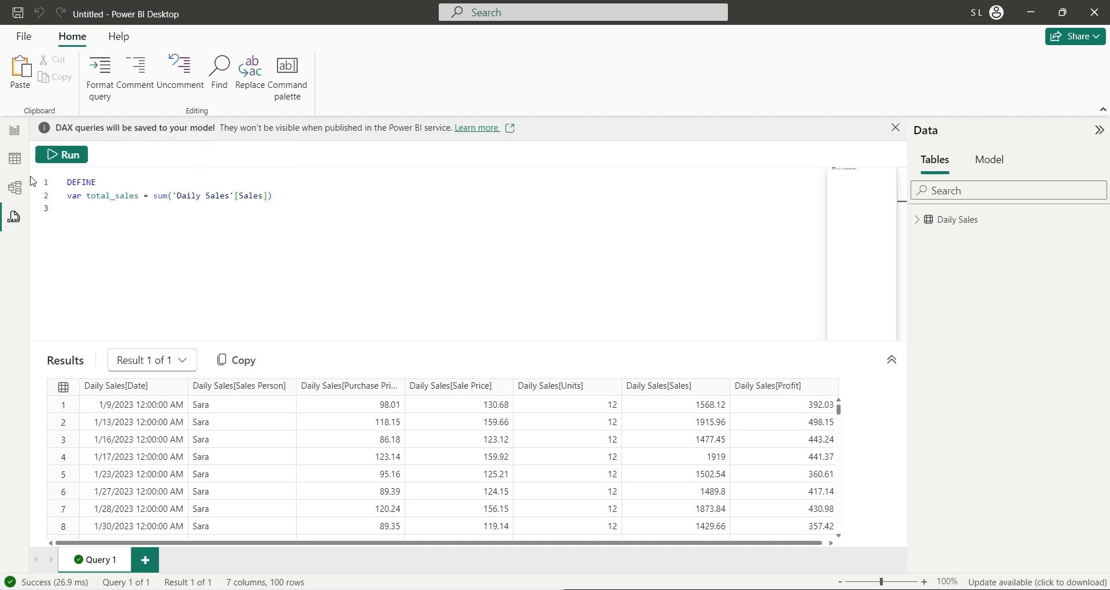
Step: Add EVALUATE total_sales and run, producing an invalid table expression error
{"action": "type", "text": "evaluate"}
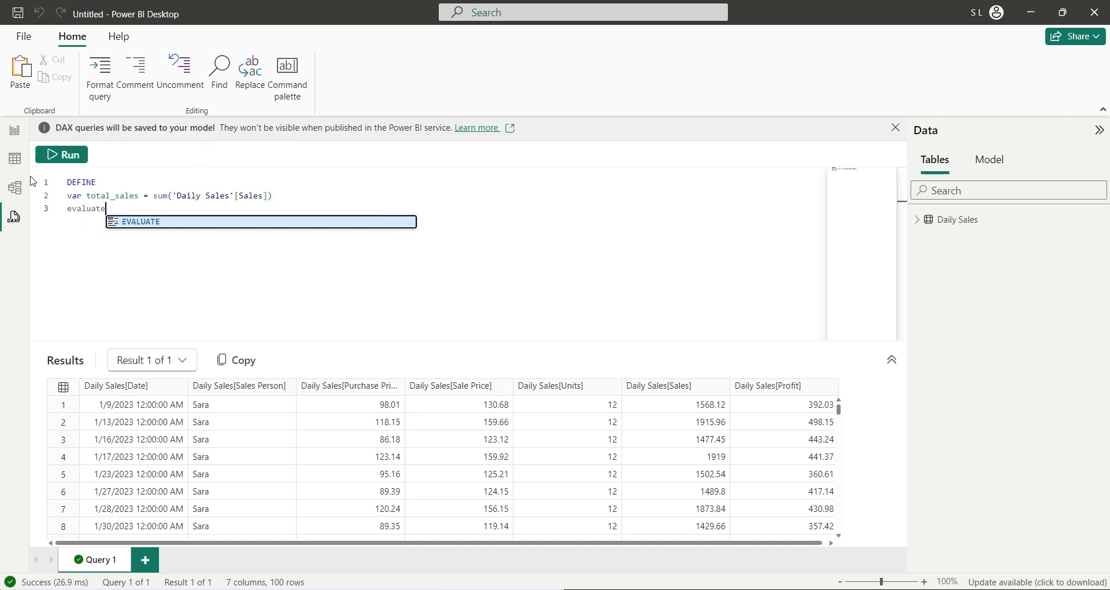
{"action": "key", "text": "Enter"}
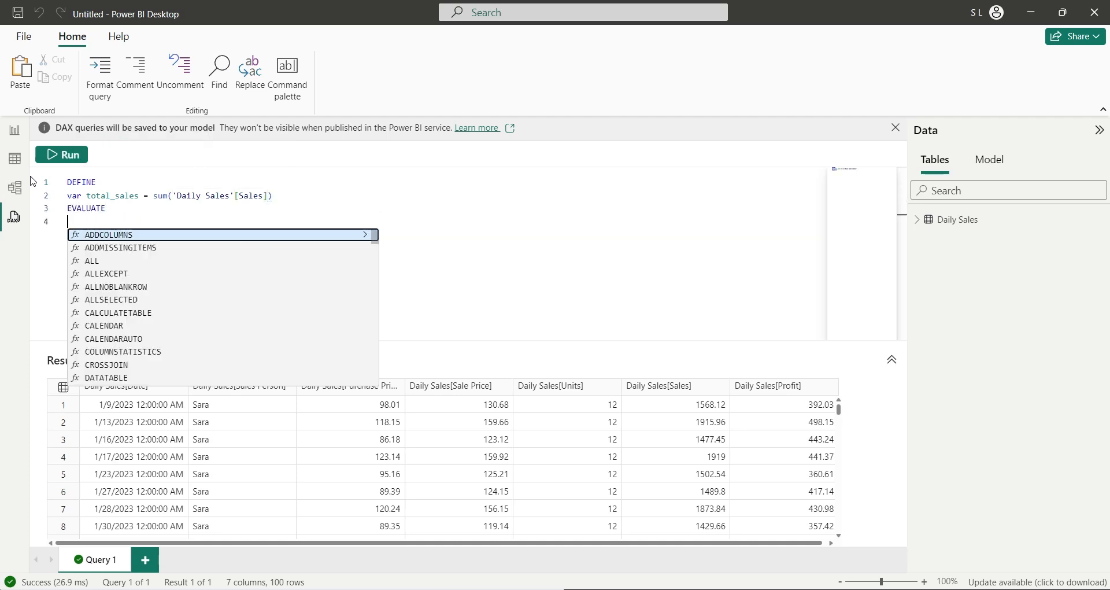
{"action": "type", "text": "total_s"}
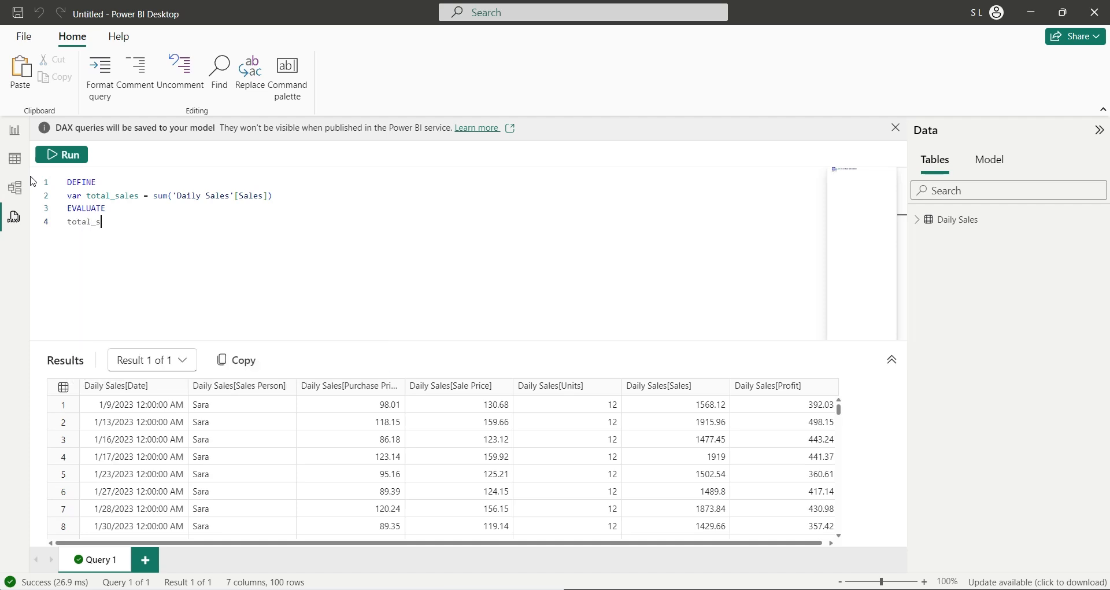
{"action": "type", "text": "ales"}
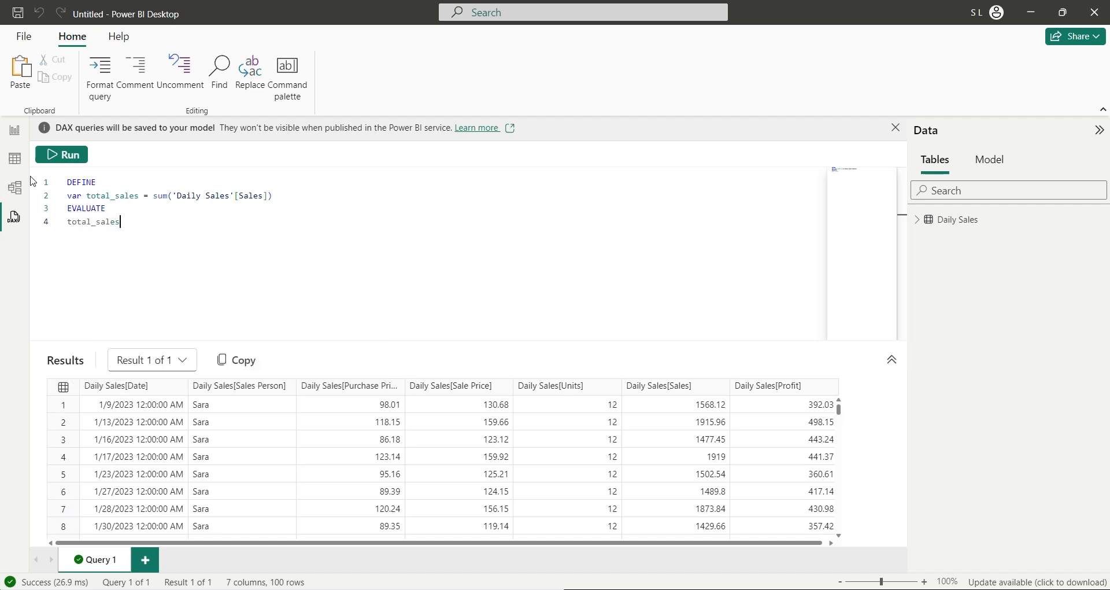
{"action": "left_click", "coordinate": [60, 155]}
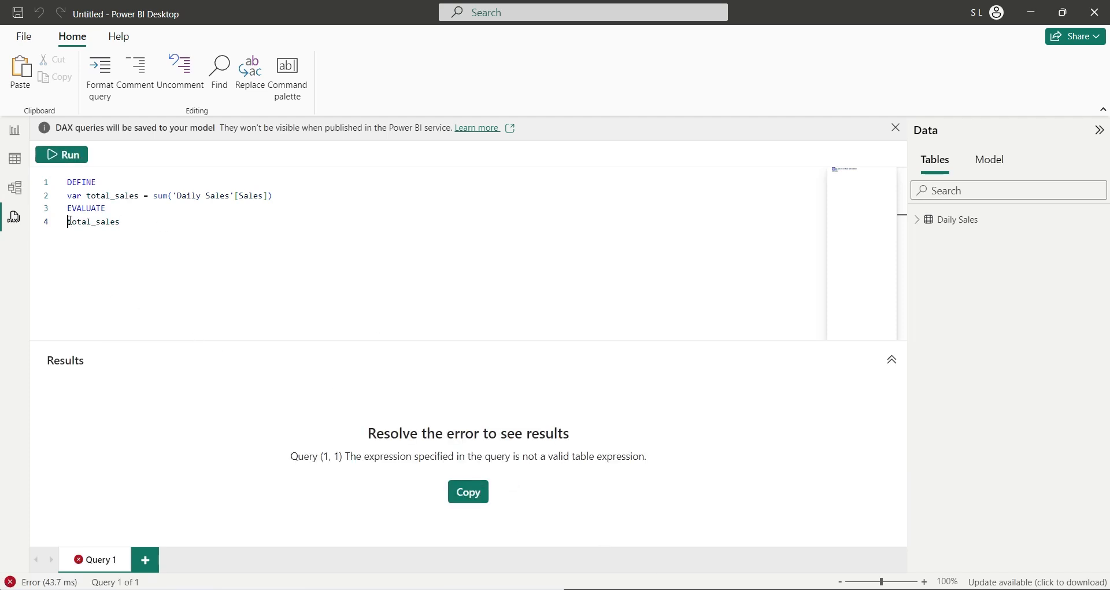
Step: Wrap total_sales in curly braces and rerun, returning 2190112.02
{"action": "double_click", "coordinate": [93, 222]}
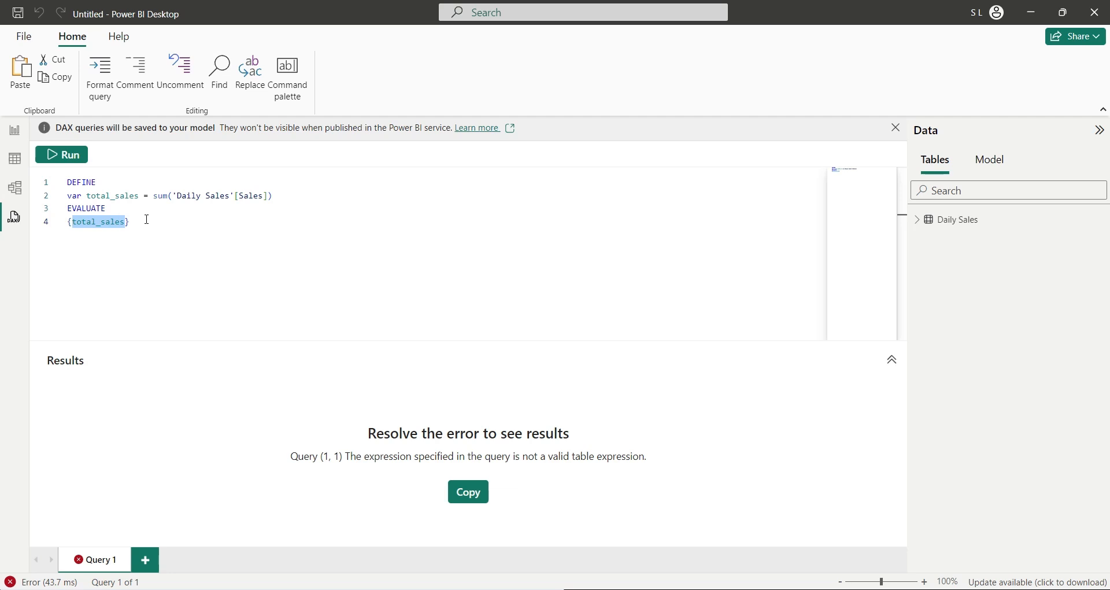
{"action": "left_click", "coordinate": [61, 154]}
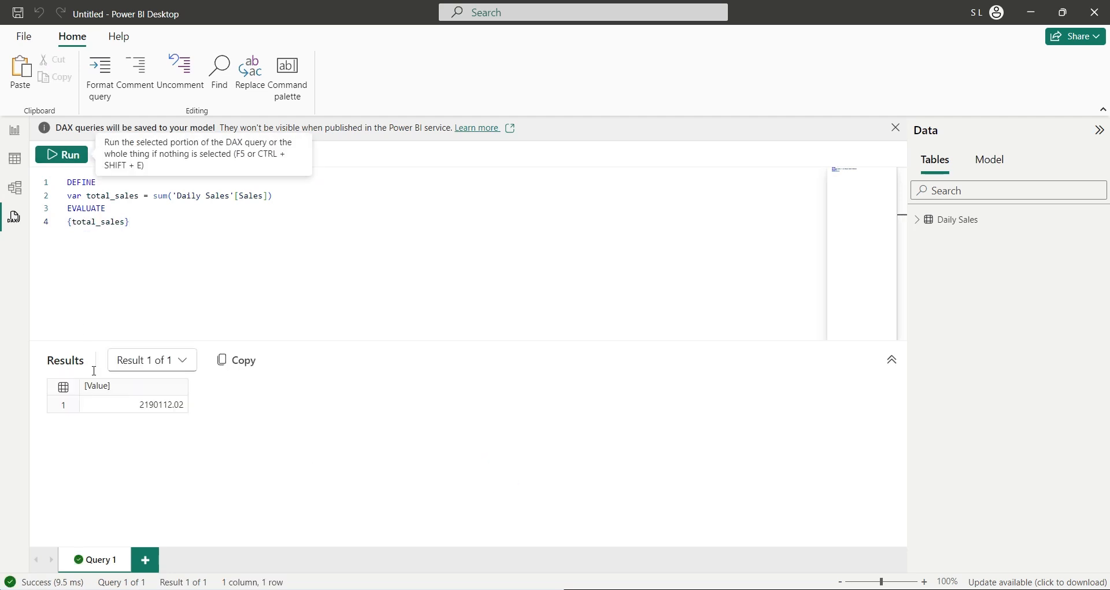
{"action": "mouse_move", "coordinate": [242, 410]}
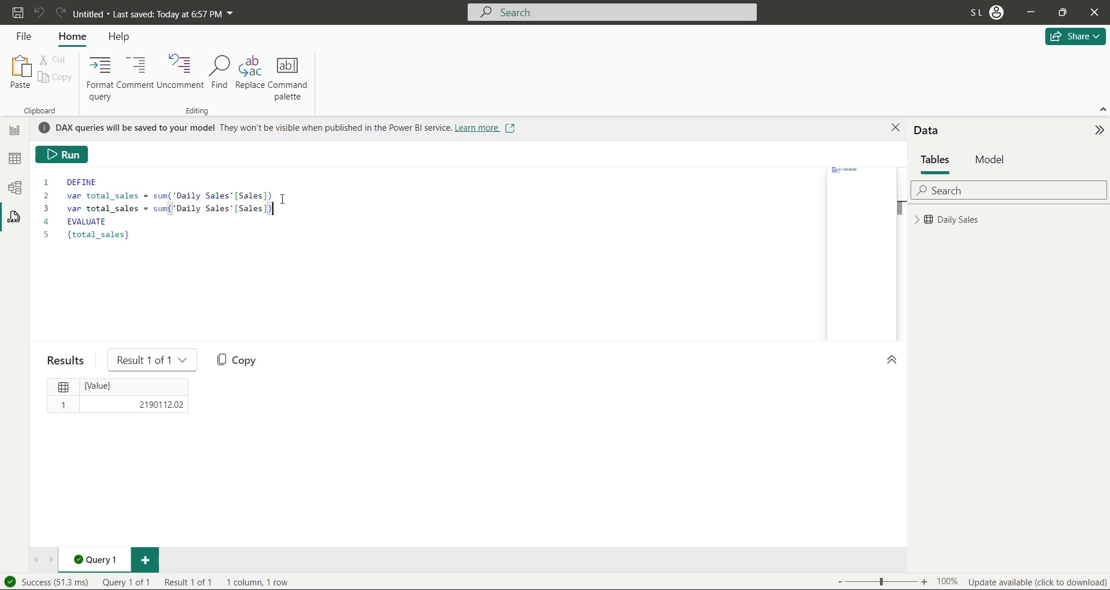
Step: Rename the copied variable to average_sales using AVERAGE and evaluate it alongside total_sales
{"action": "double_click", "coordinate": [98, 208]}
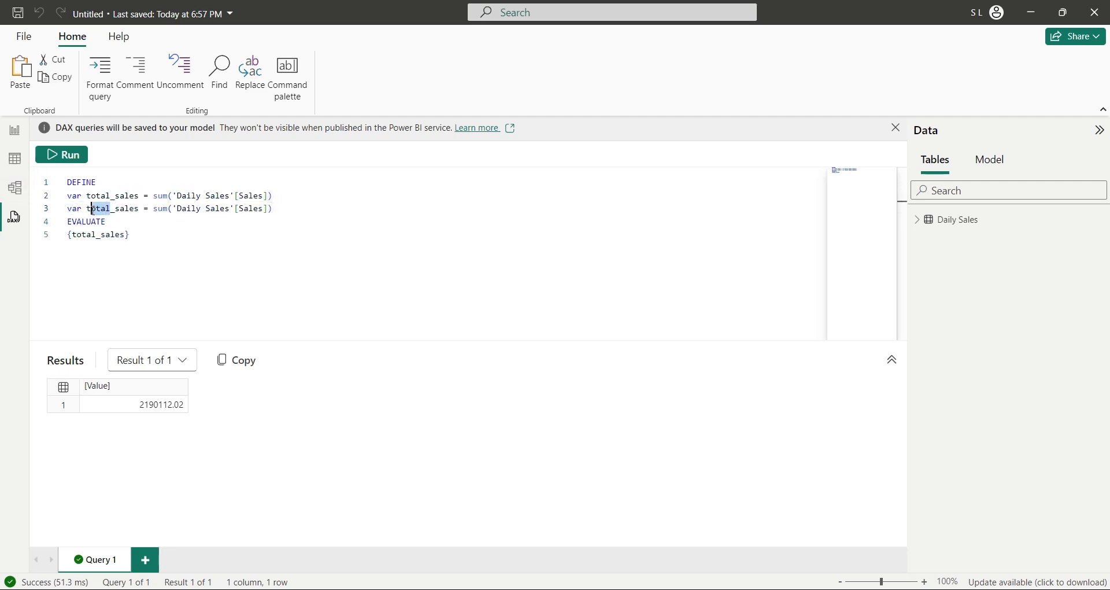
{"action": "type", "text": "average"}
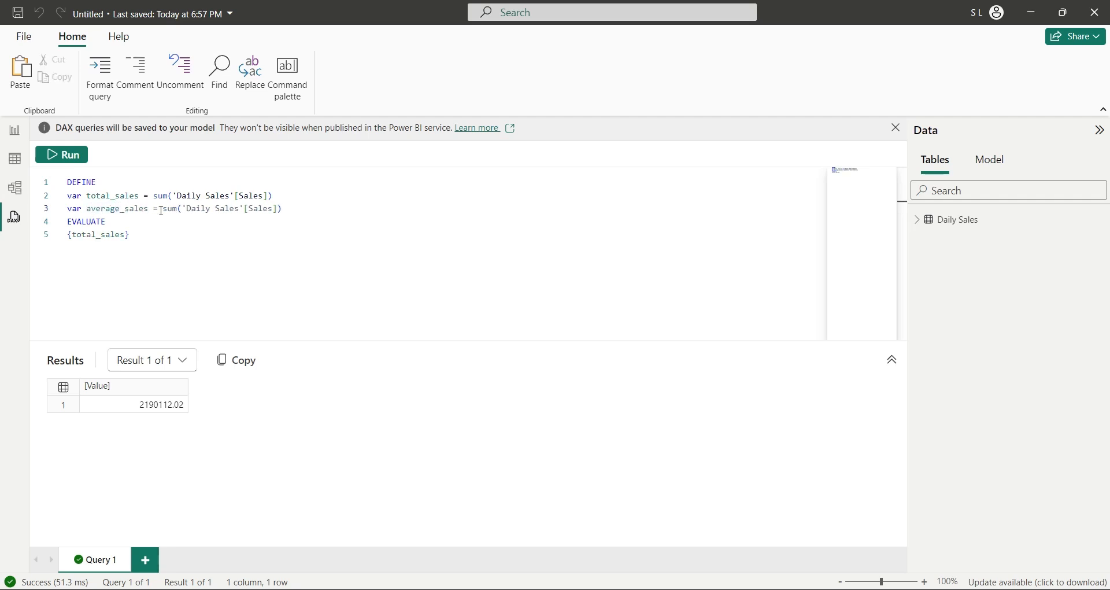
{"action": "type", "text": "a"}
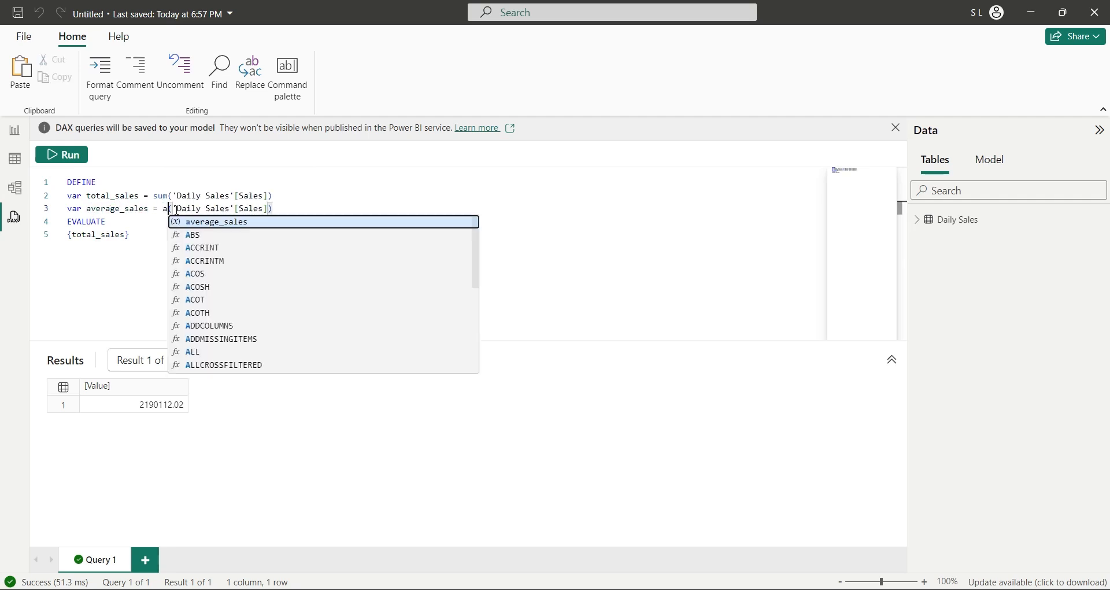
{"action": "type", "text": "verage"}
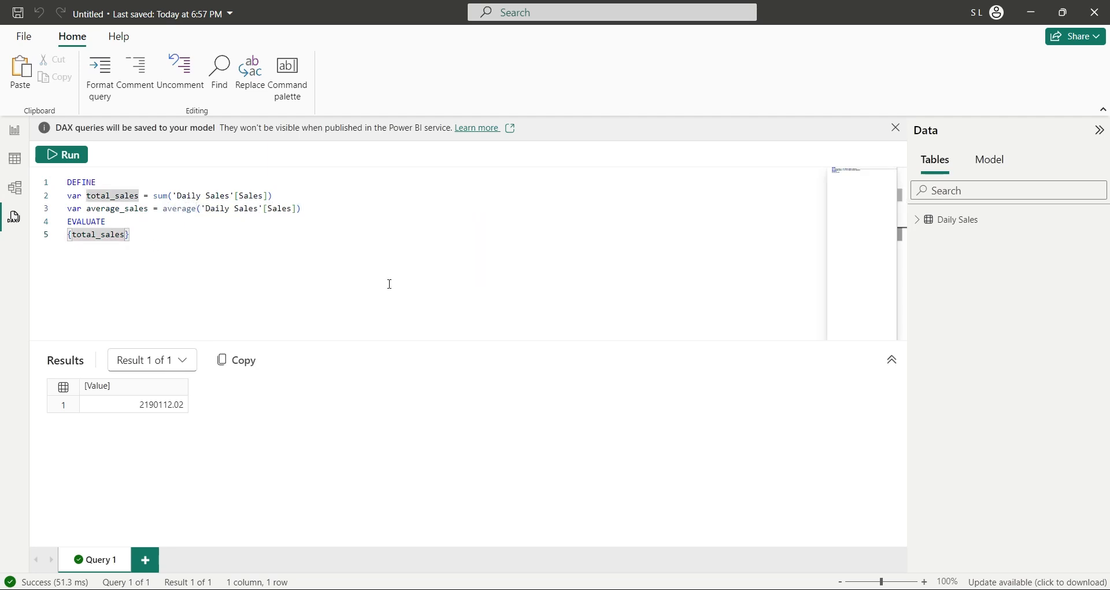
{"action": "type", "text": ",average_sa"}
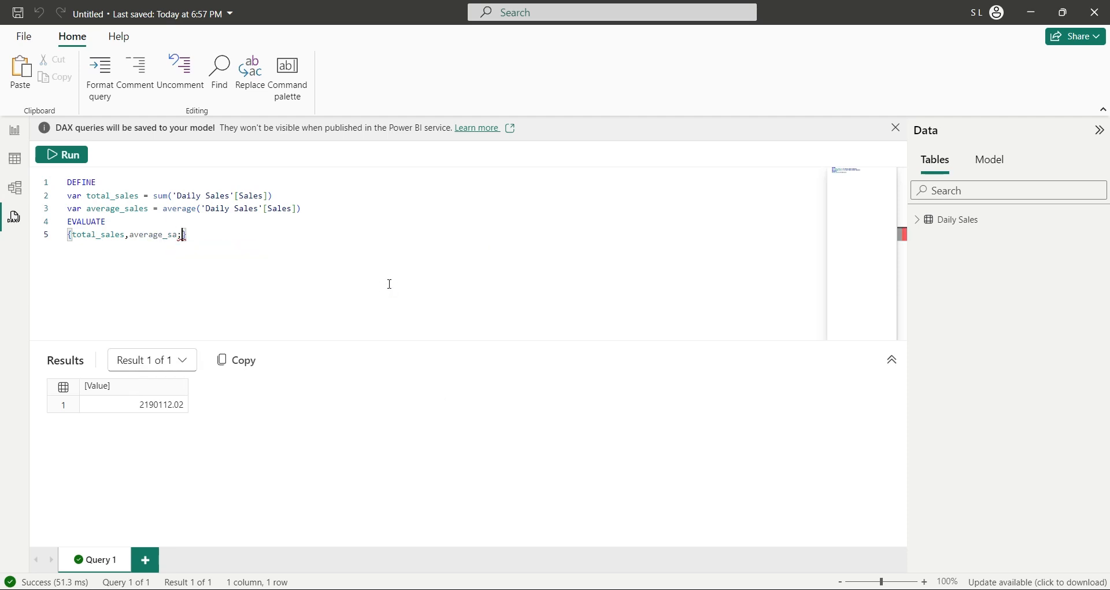
{"action": "type", "text": "les"}
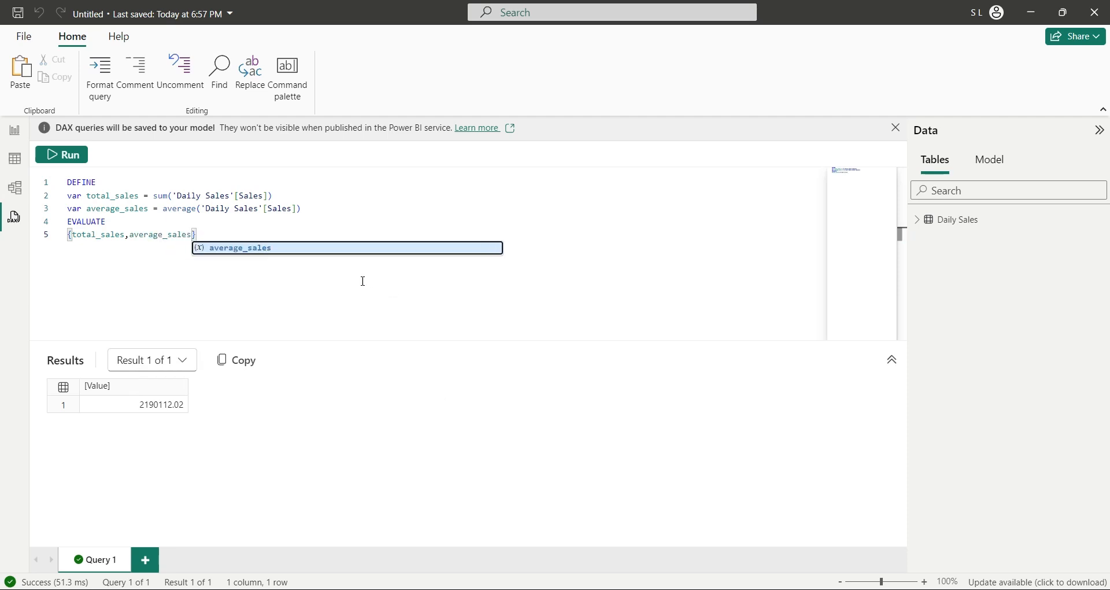
{"action": "left_click", "coordinate": [60, 154]}
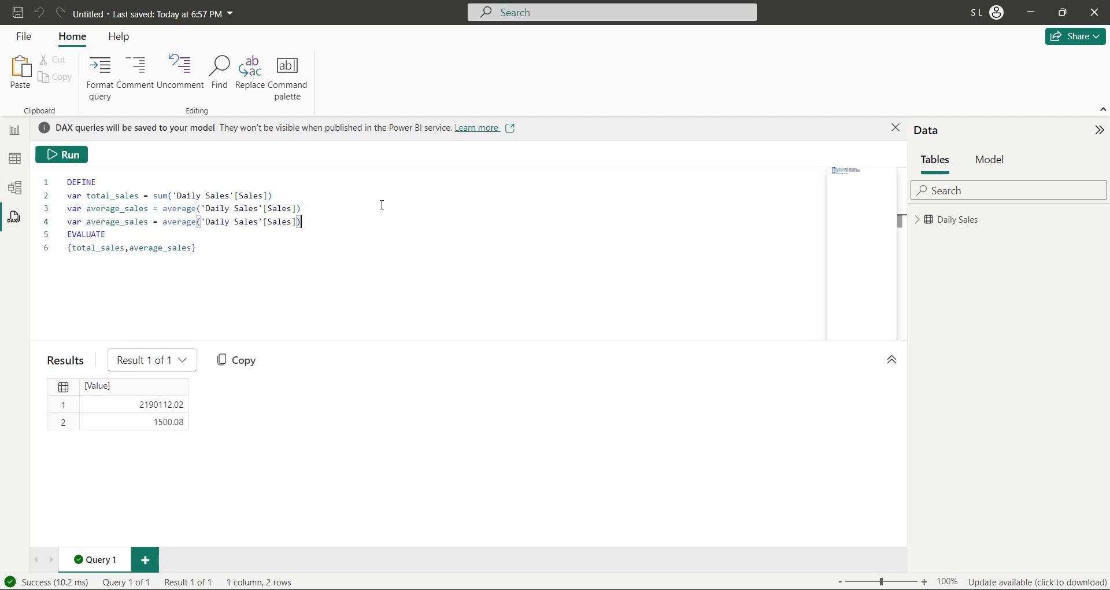
Step: Add max_sales using MAX and evaluate all three: 2000.74, 2190112.02, 1500.08
{"action": "double_click", "coordinate": [103, 221]}
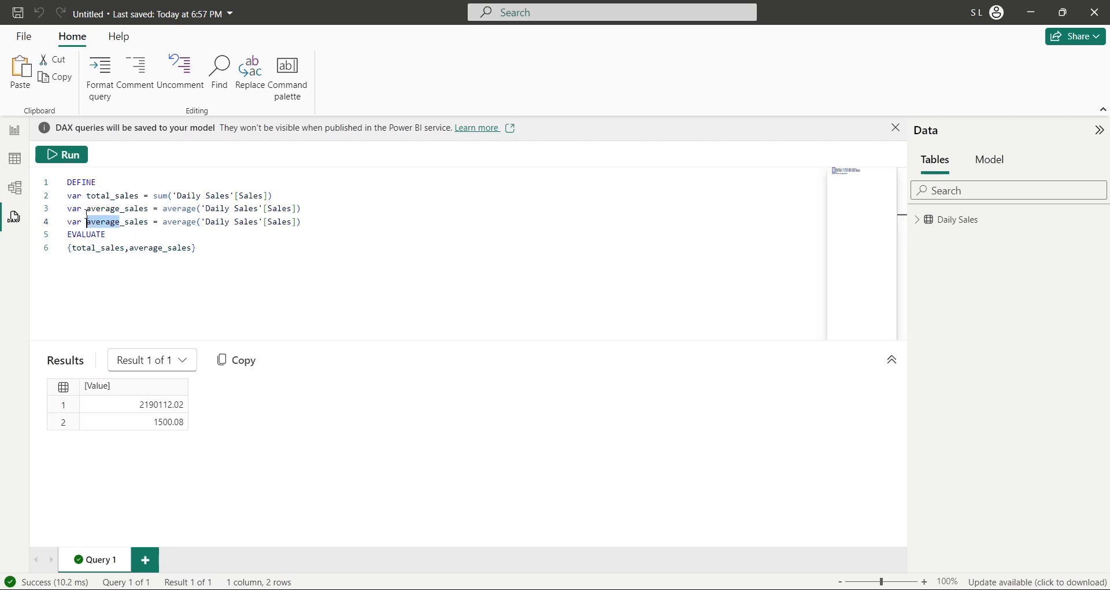
{"action": "type", "text": "max_sales"}
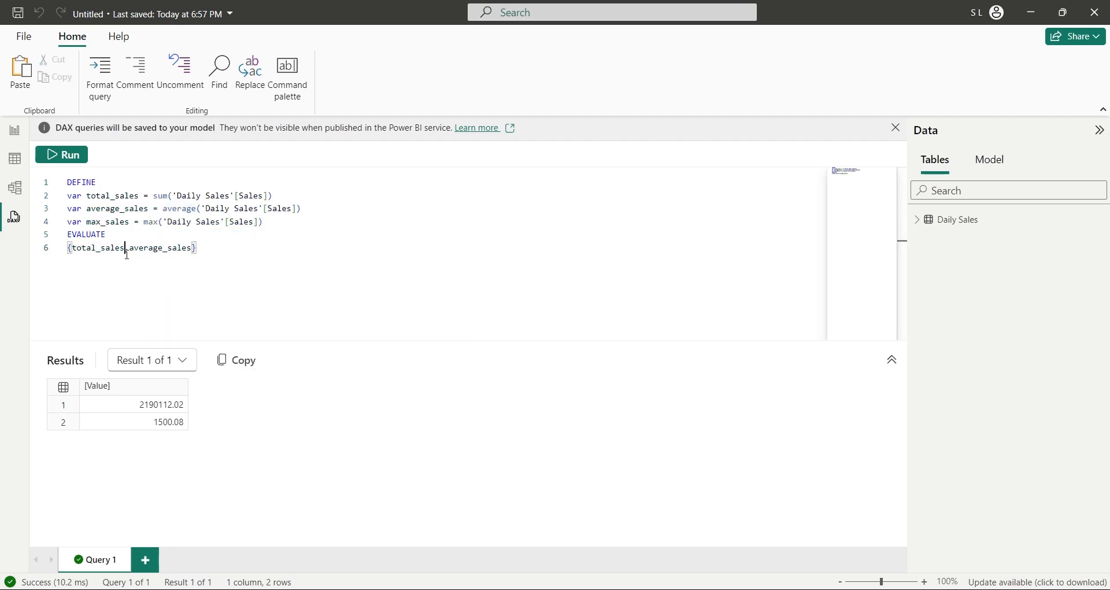
{"action": "type", "text": ",max_sales"}
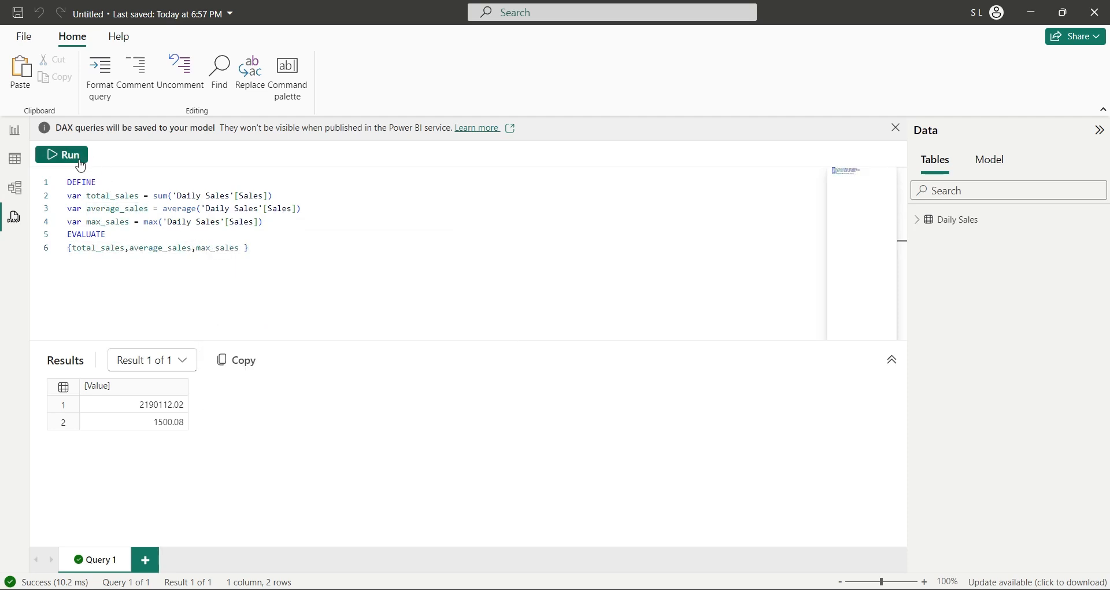
{"action": "left_click", "coordinate": [61, 155]}
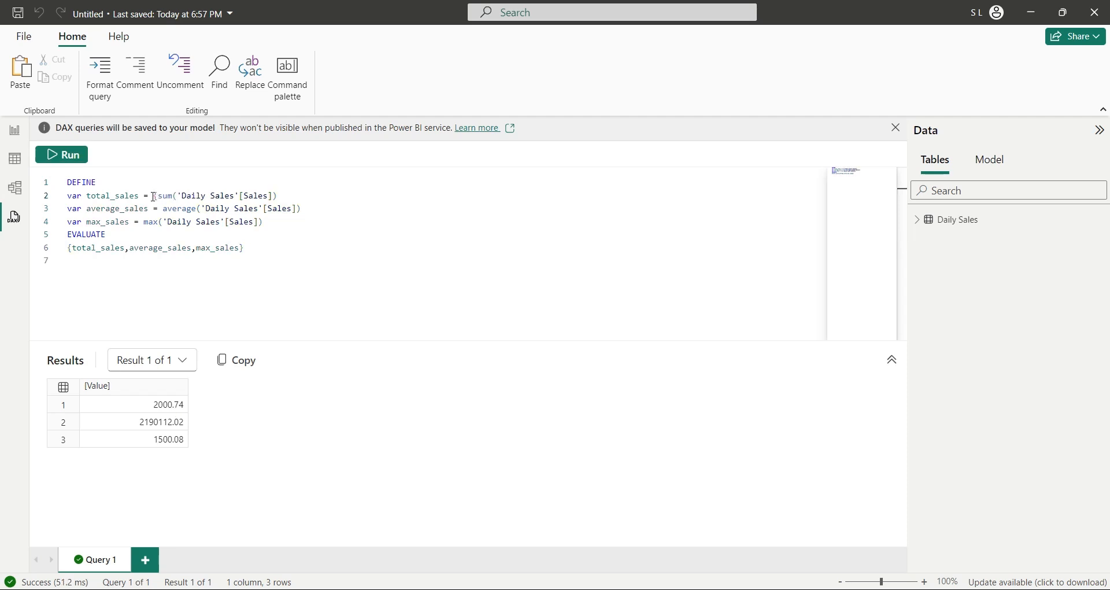
Step: Pair the variables with labels "Total Sales", "Average Sales" and "Maximum Sales"
{"action": "type", "text": "\"Total Sales\","}
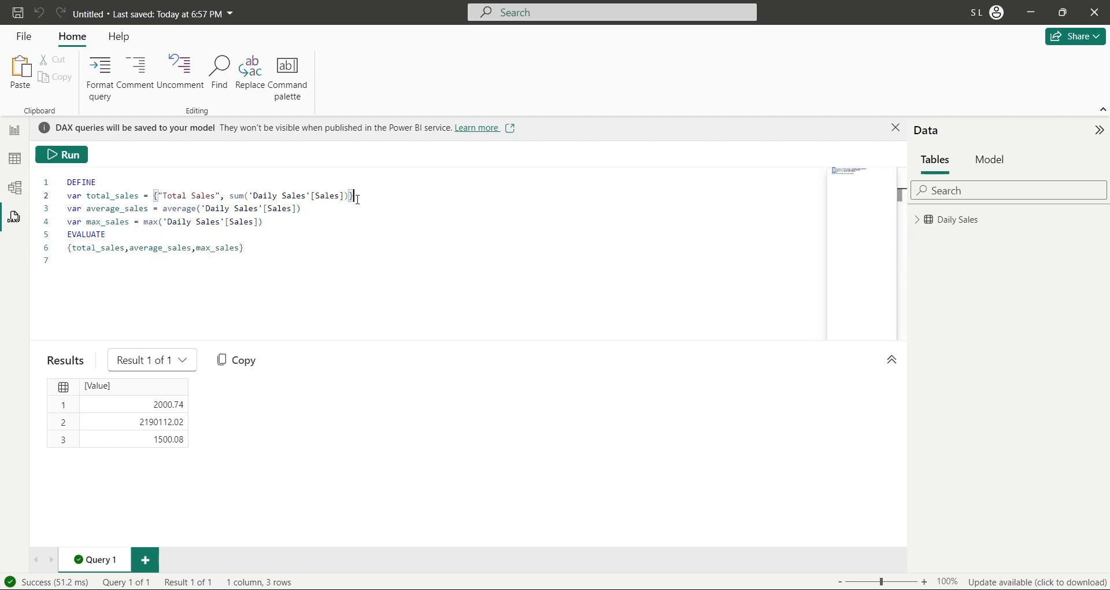
{"action": "type", "text": "\"Average Sales\","}
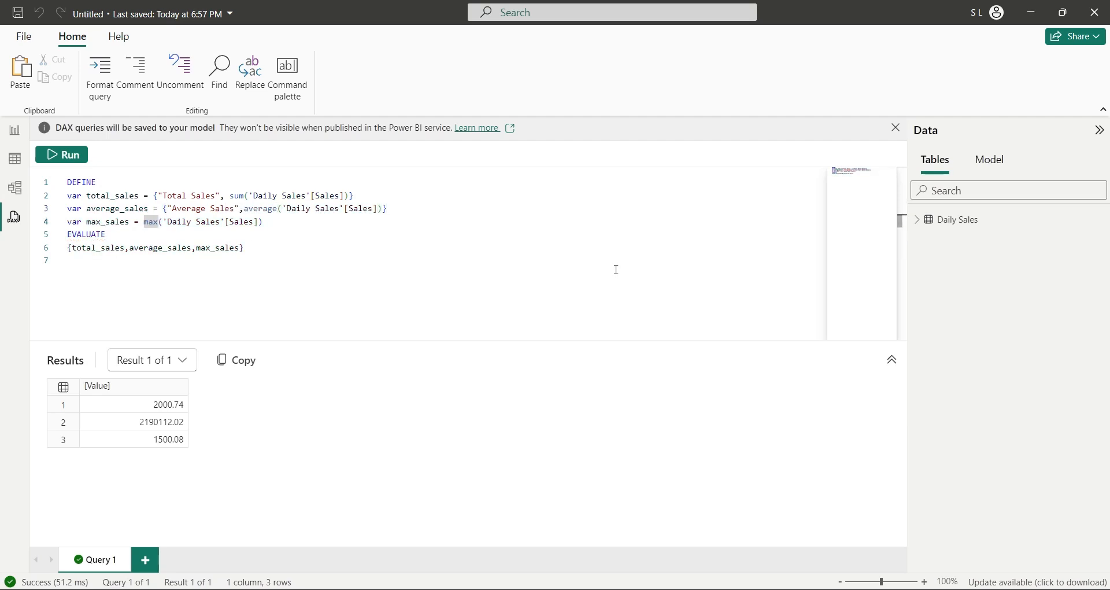
{"action": "type", "text": "\"Maximum Sales\","}
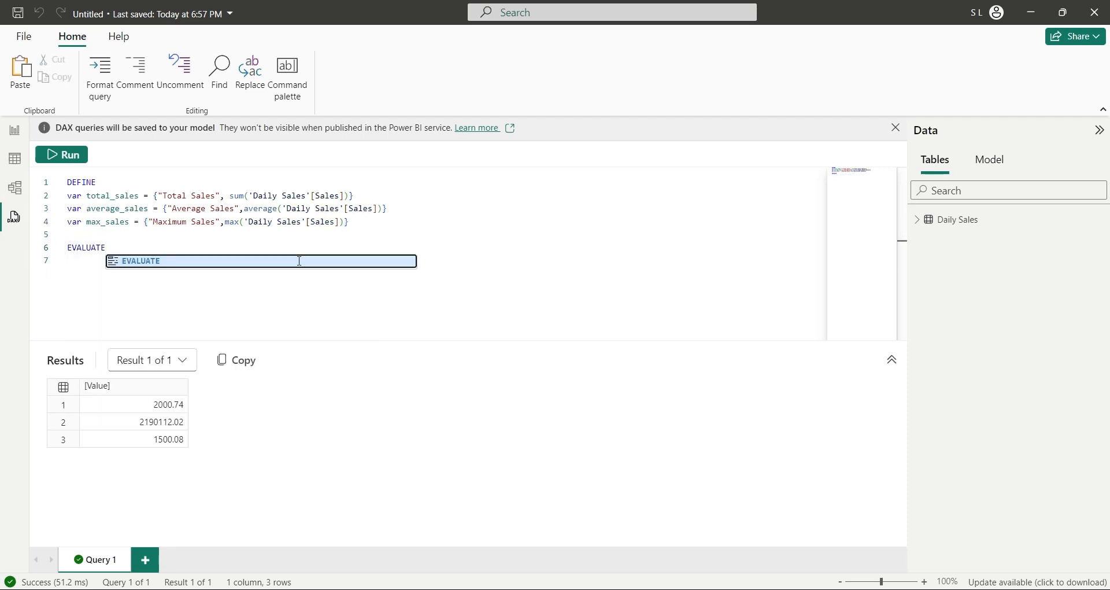
Step: Replace the single EVALUATE with separate EVALUATEs for total_sales, average_sales and max_sales
{"action": "type", "text": "total_sales"}
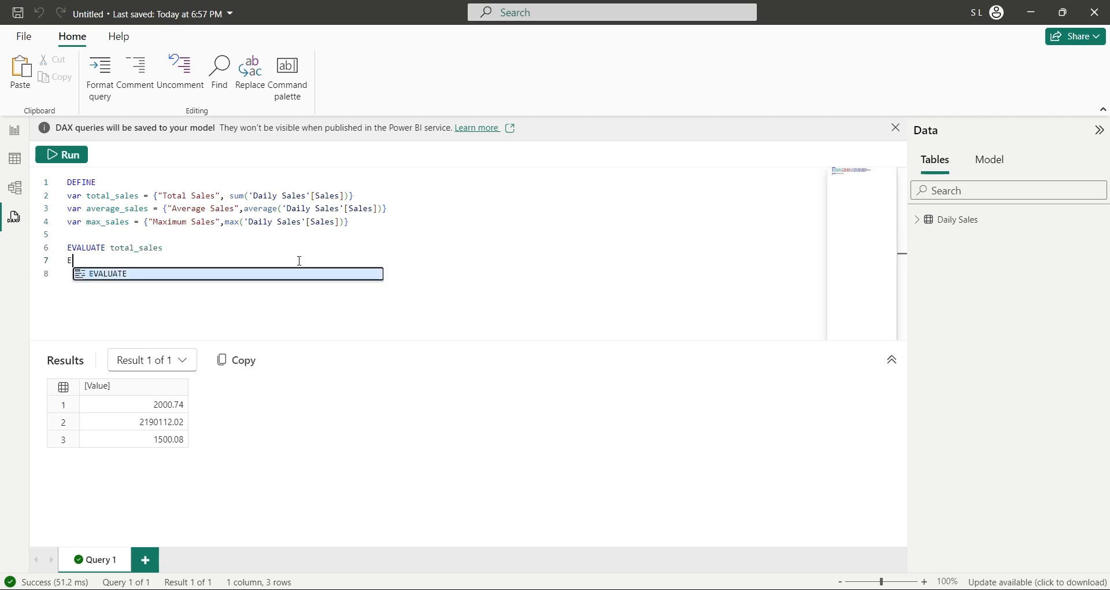
{"action": "type", "text": "valuate"}
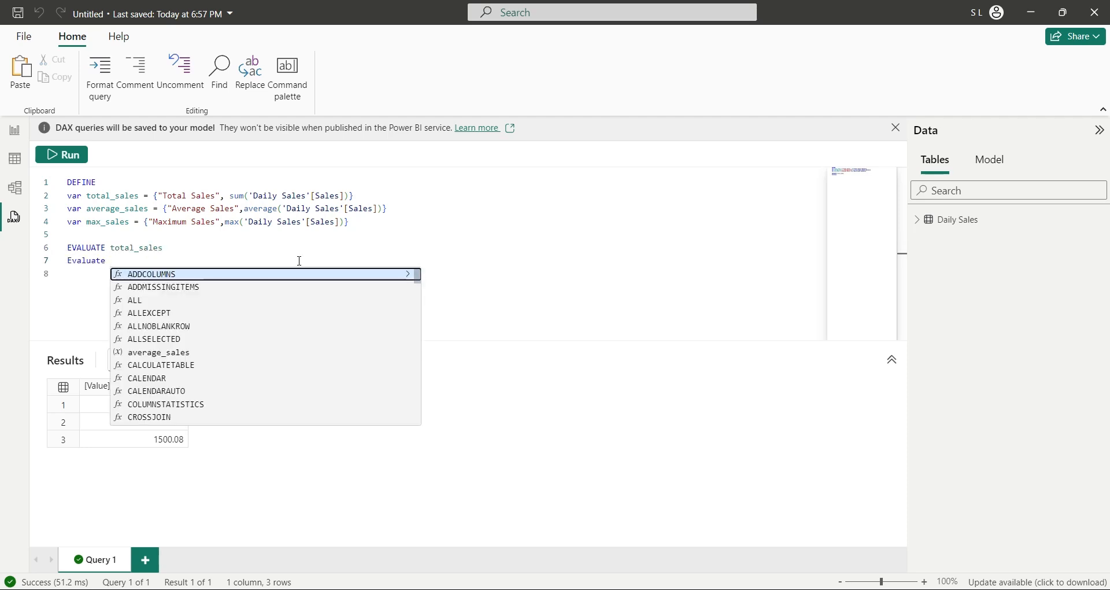
{"action": "type", "text": "average"}
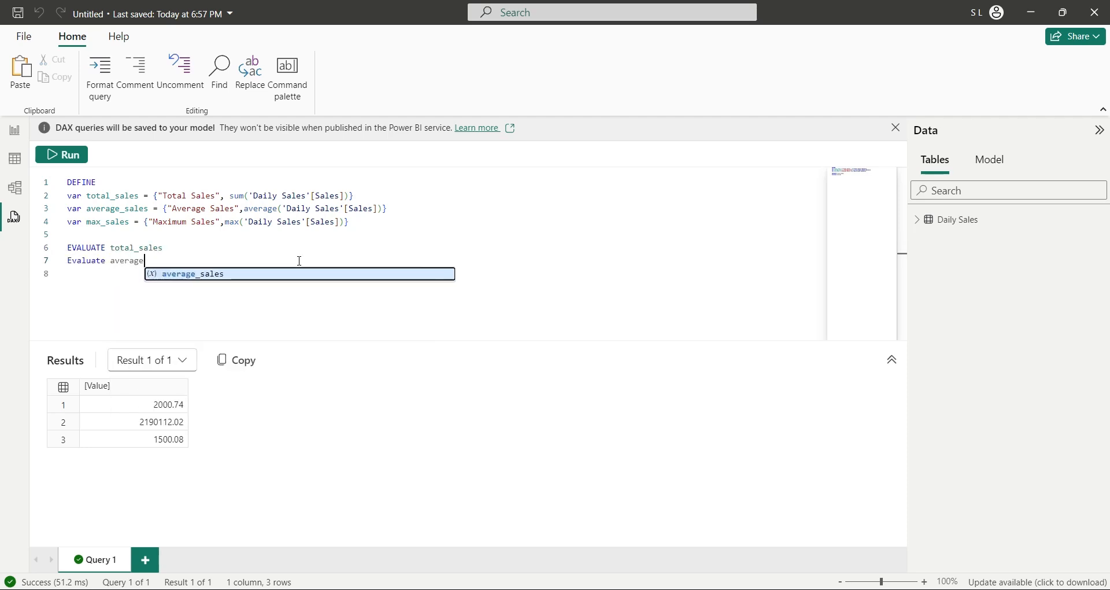
{"action": "type", "text": "_"}
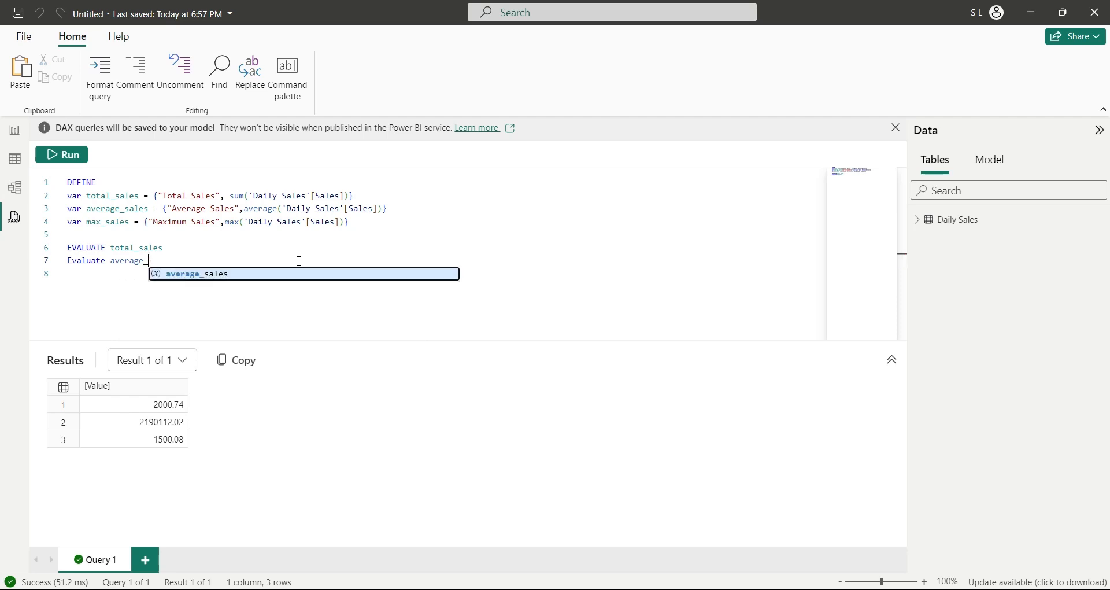
{"action": "key", "text": "Enter"}
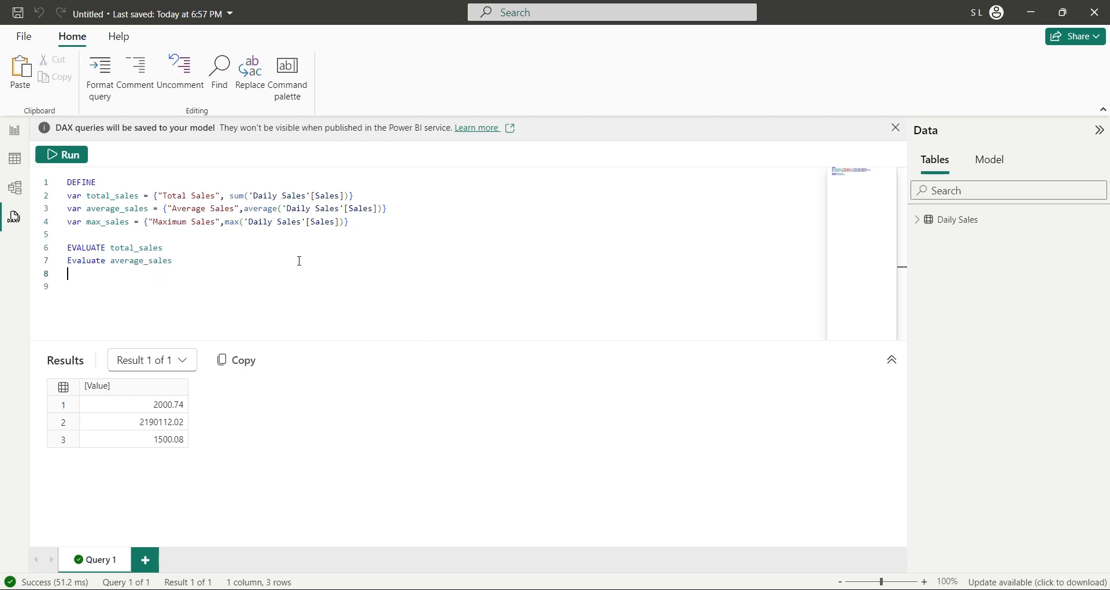
{"action": "type", "text": "Evaluate"}
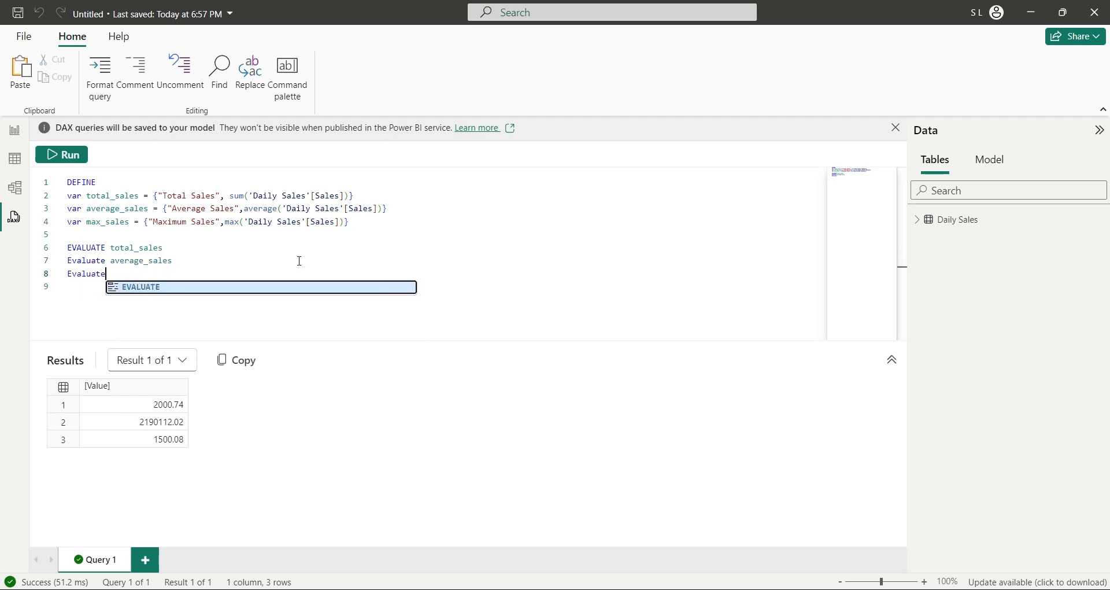
{"action": "type", "text": "max_sales"}
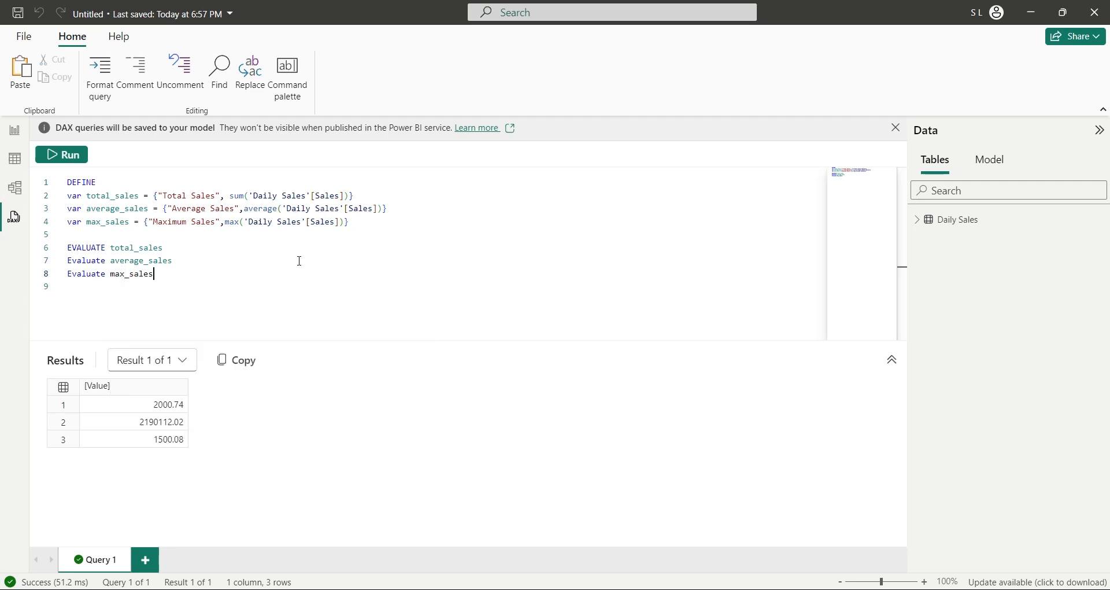
Step: Run the labelled query and switch between Result 1, Result 2 and Result 3
{"action": "left_click", "coordinate": [61, 154]}
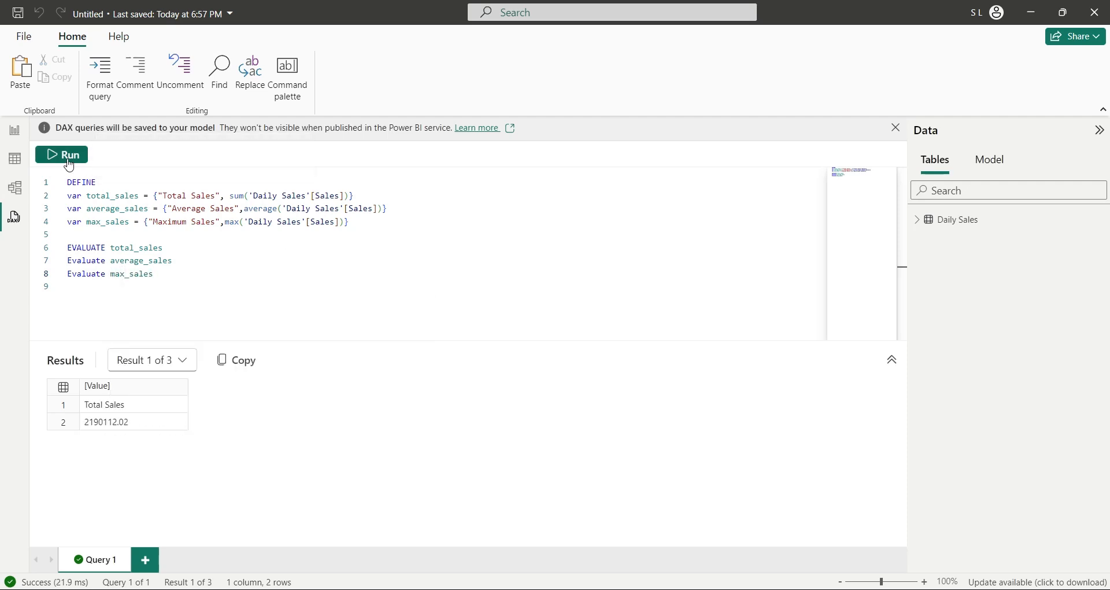
{"action": "mouse_move", "coordinate": [122, 420]}
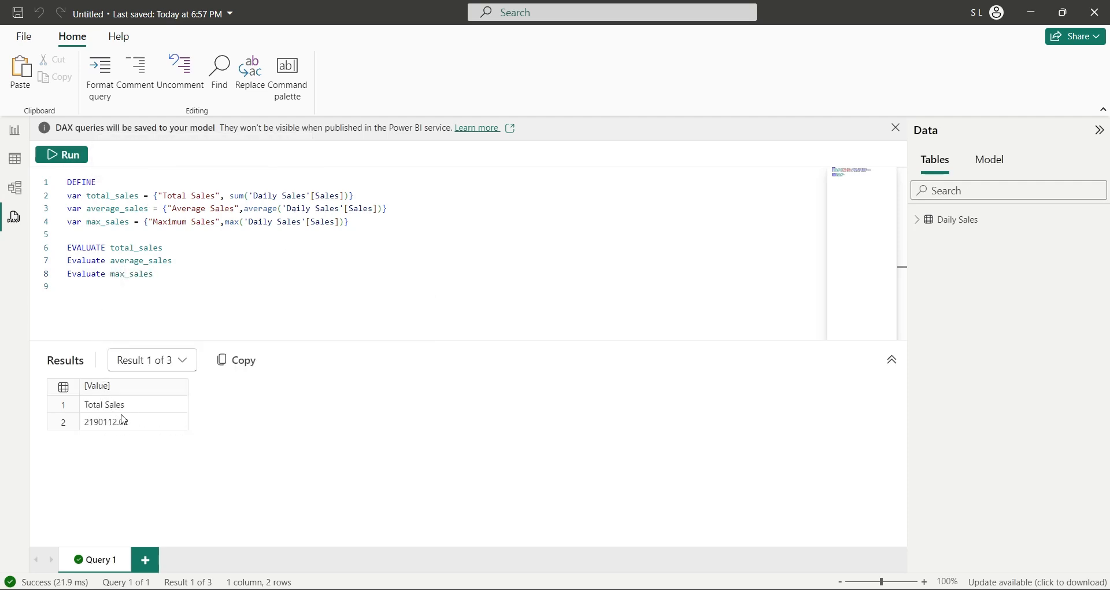
{"action": "left_click", "coordinate": [151, 359]}
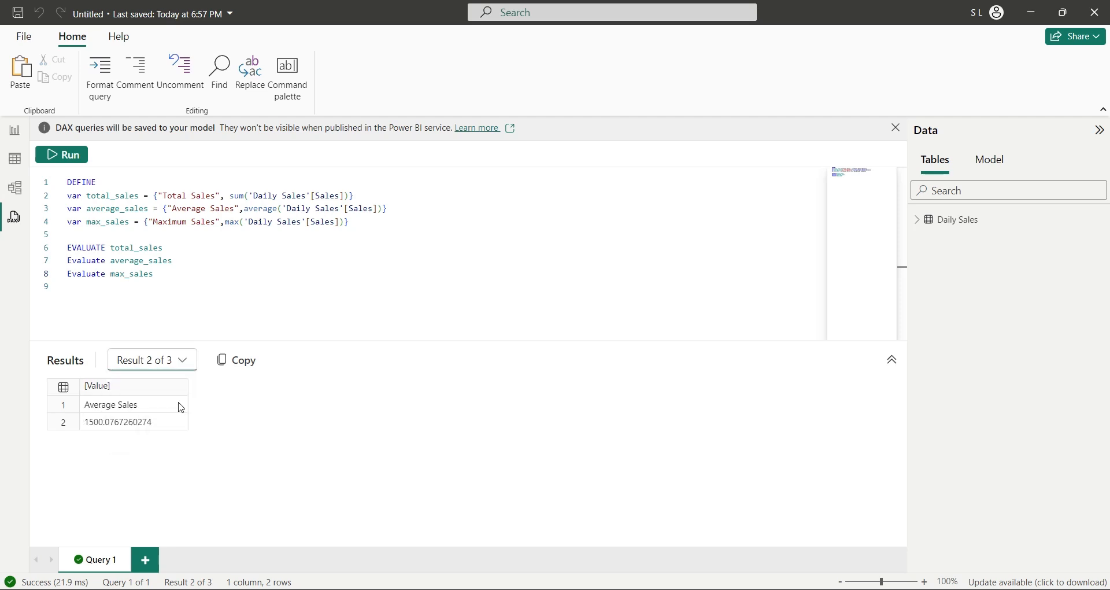
{"action": "left_click", "coordinate": [152, 360]}
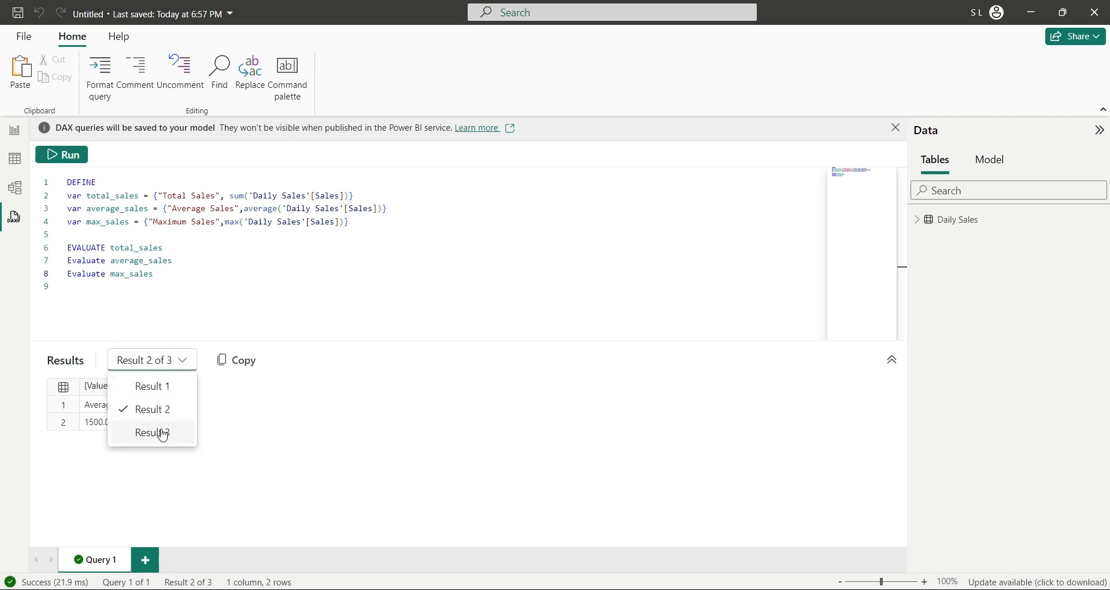
{"action": "left_click", "coordinate": [152, 432]}
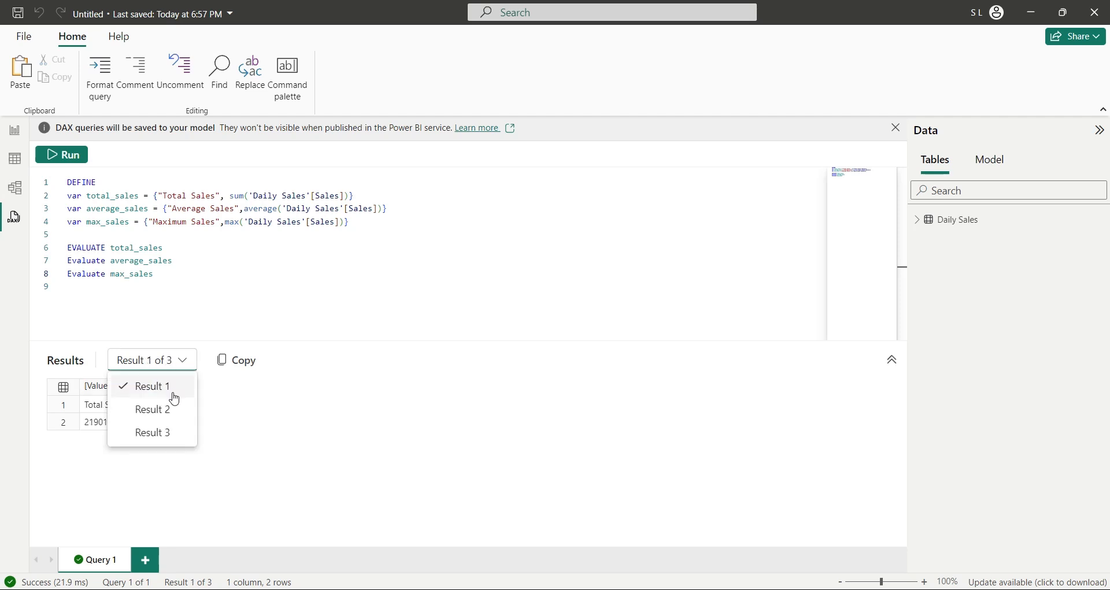
{"action": "left_click", "coordinate": [152, 409]}
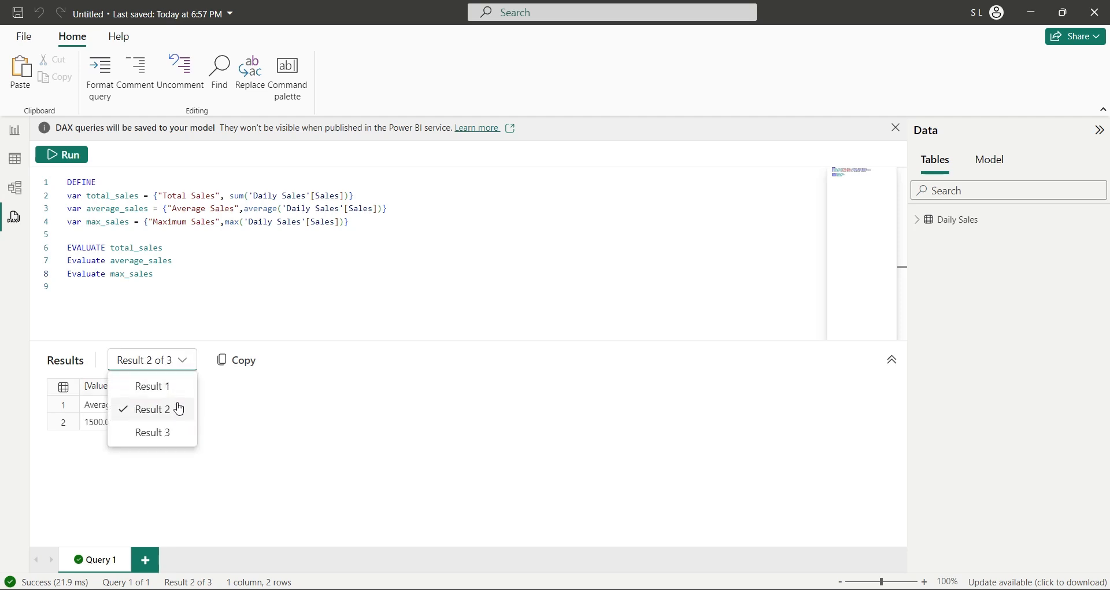
{"action": "left_click", "coordinate": [153, 432]}
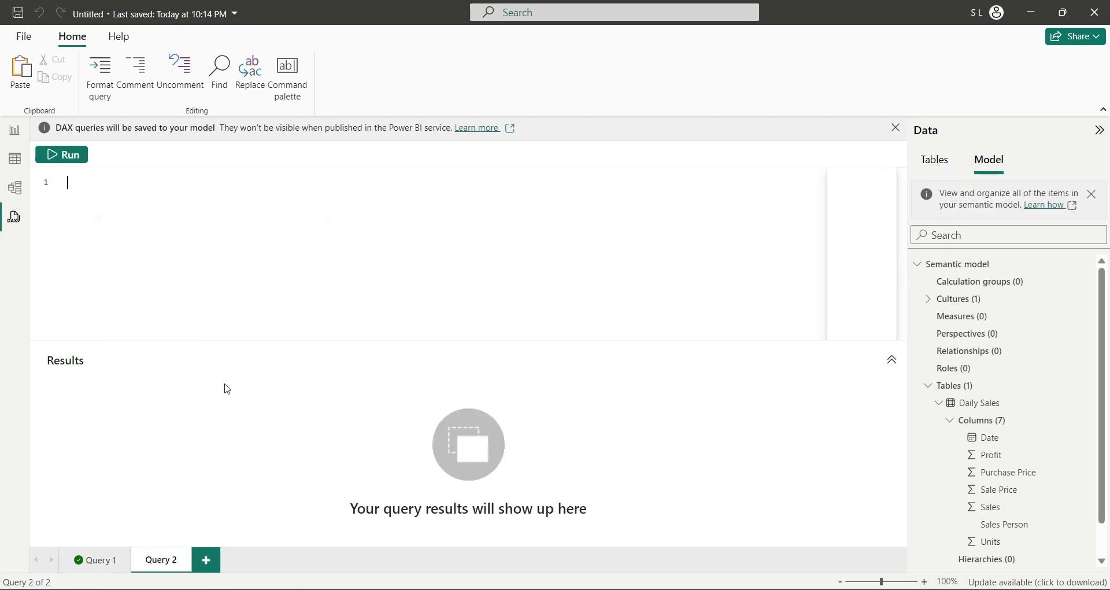
Step: Run EVALUATE ALL('Daily Sales') returning all 1,460 rows, then begin a blank Query 3
{"action": "type", "text": "evaluat"}
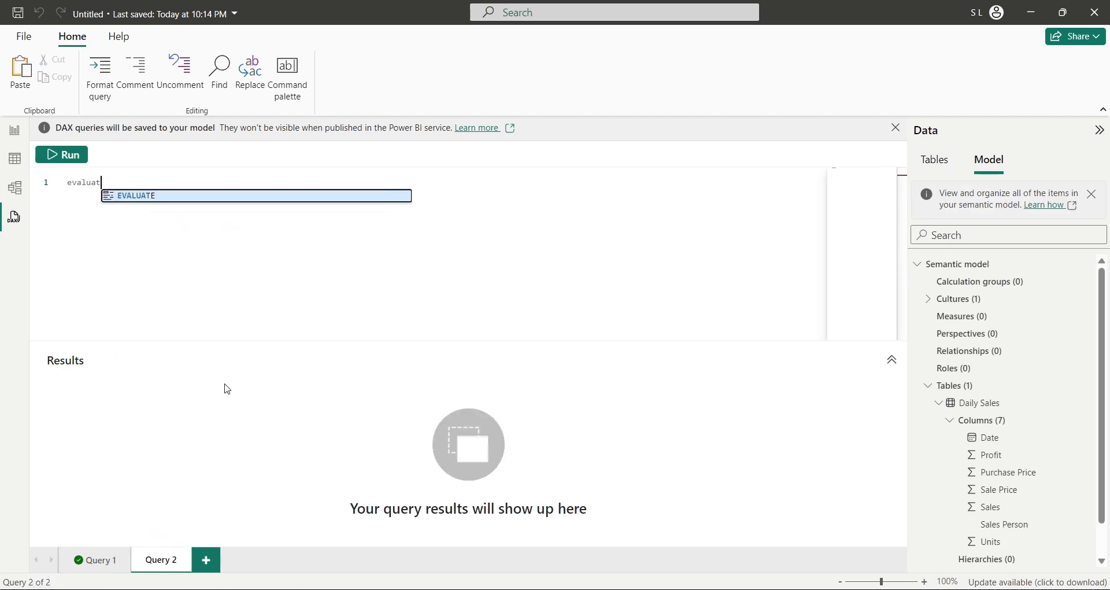
{"action": "type", "text": "e("}
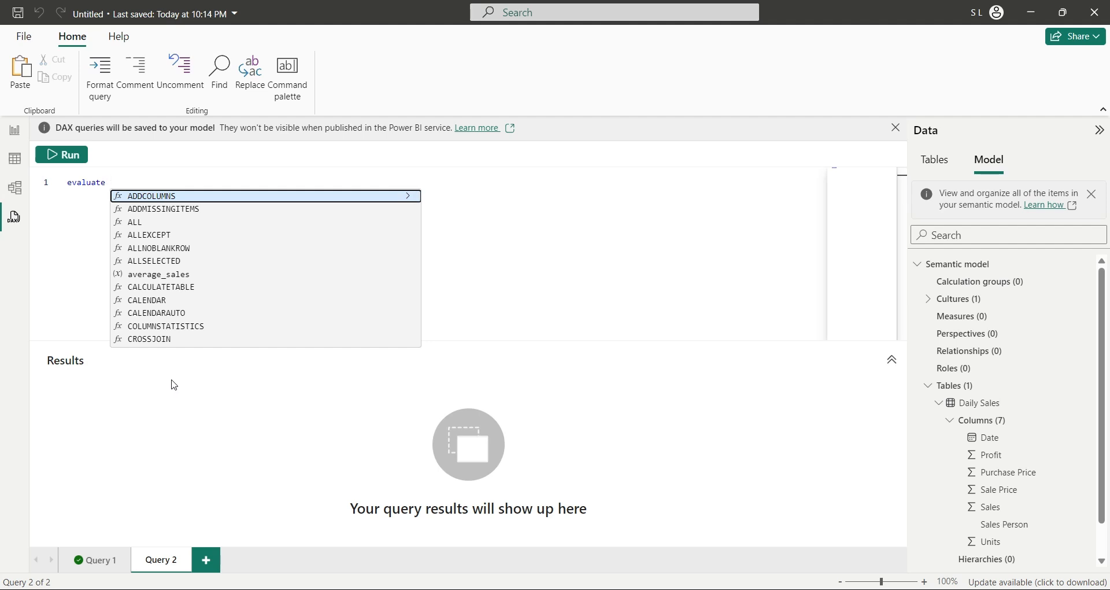
{"action": "type", "text": "ALL('Daily Sales"}
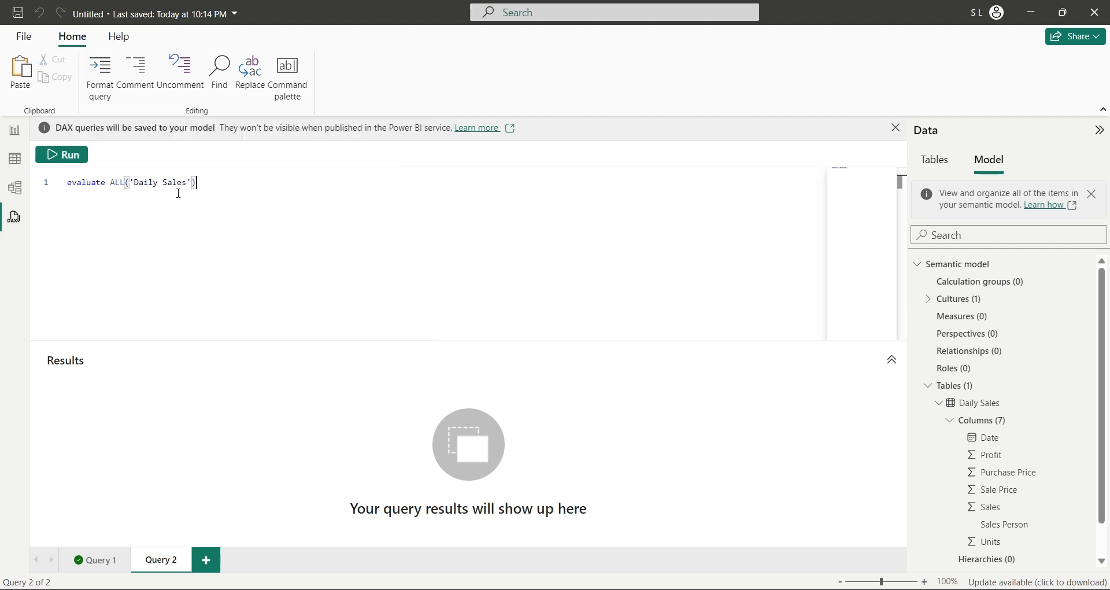
{"action": "left_click", "coordinate": [61, 154]}
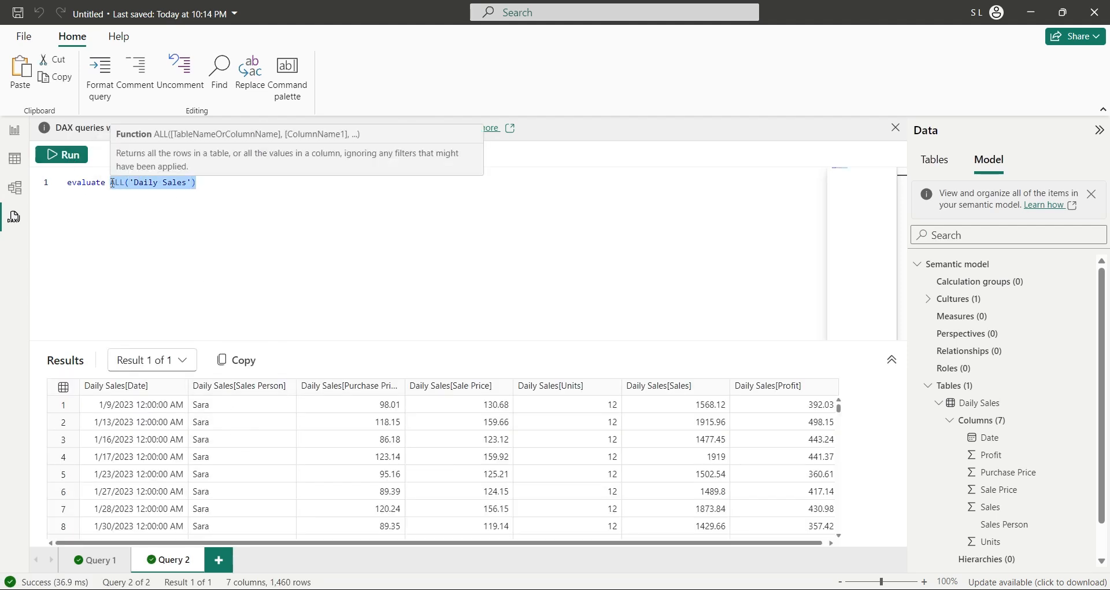
{"action": "type", "text": "allex"}
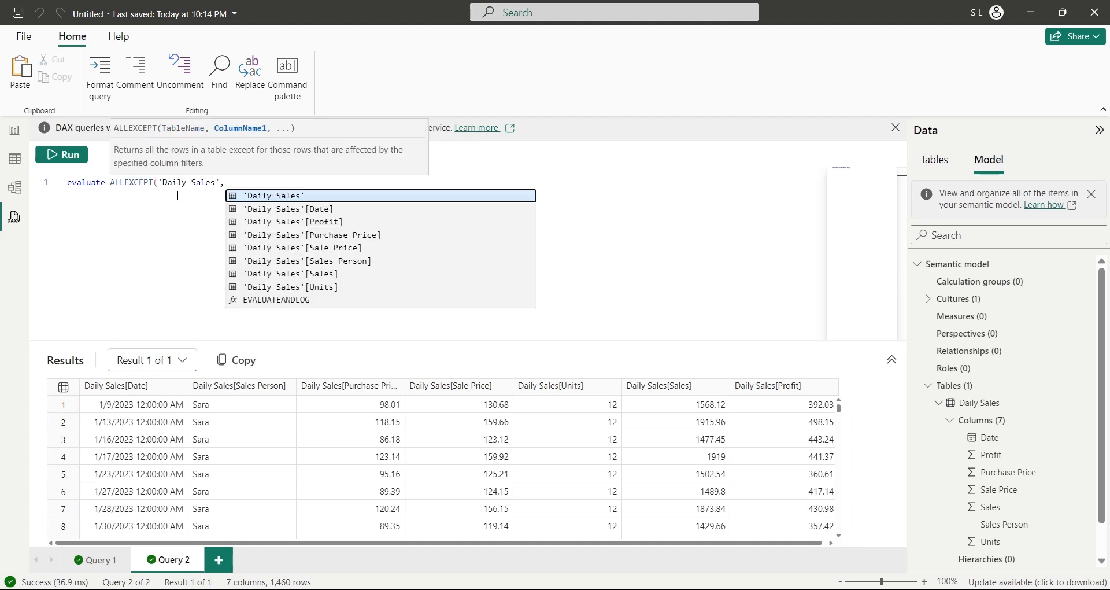
{"action": "mouse_move", "coordinate": [317, 214]}
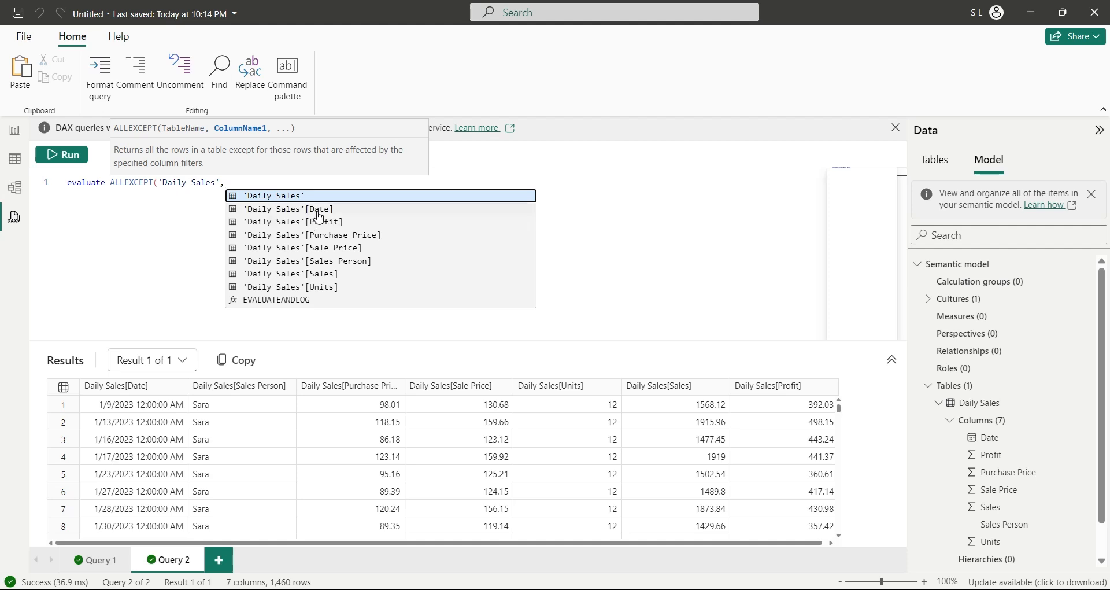
{"action": "mouse_move", "coordinate": [321, 214]}
{"action": "type", "text": "'Daily Sales'[Date]"}
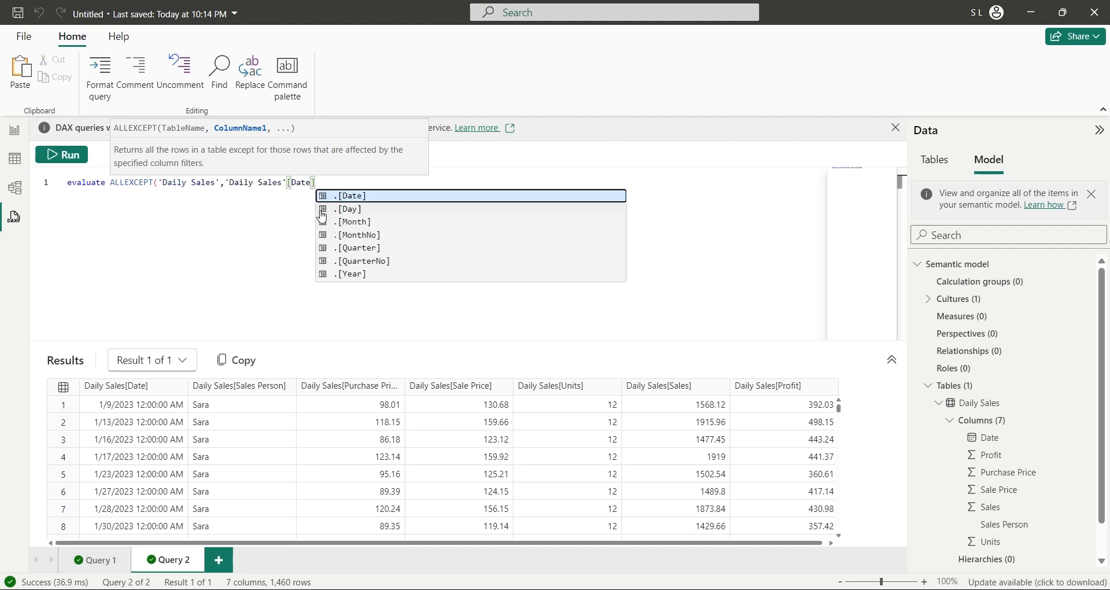
{"action": "left_click", "coordinate": [61, 154]}
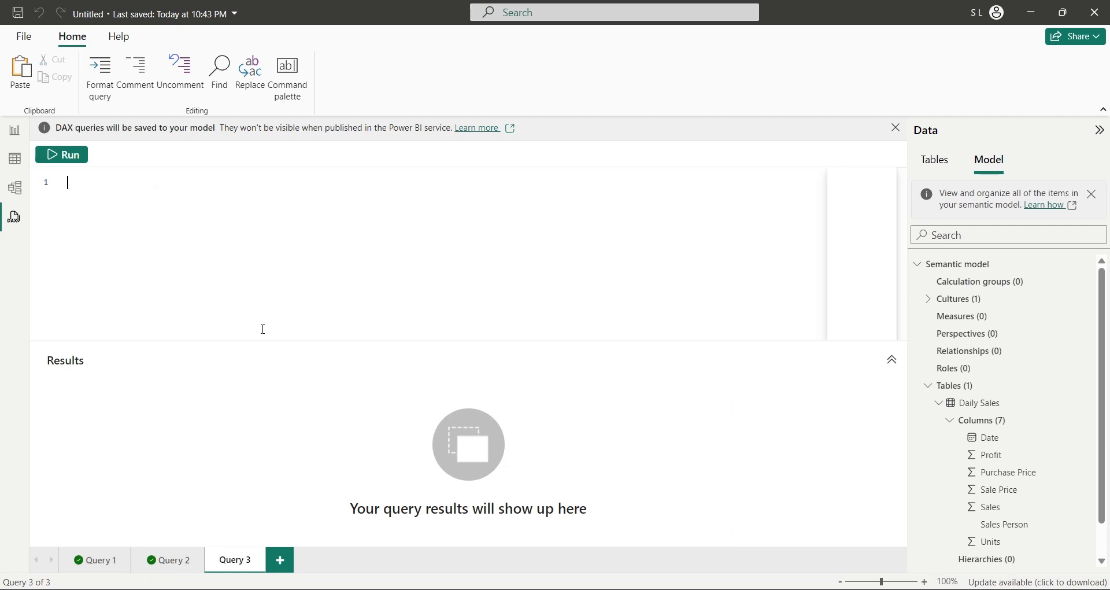
Step: Define var x as SUMMARIZE of 'Daily Sales' grouped by Sales Person
{"action": "type", "text": "define"}
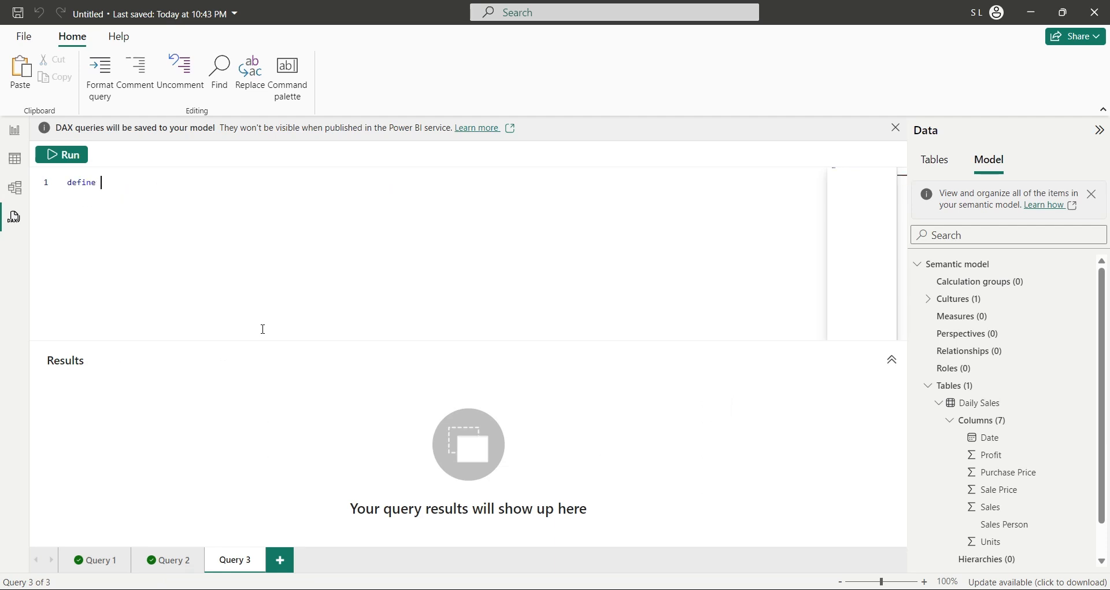
{"action": "type", "text": "var"}
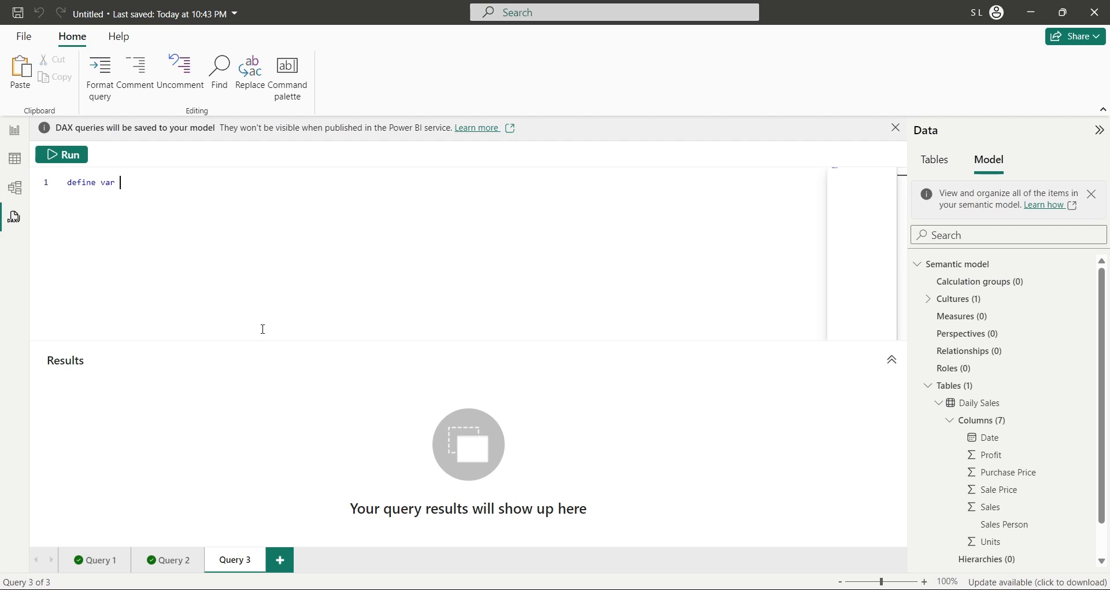
{"action": "type", "text": "x = s"}
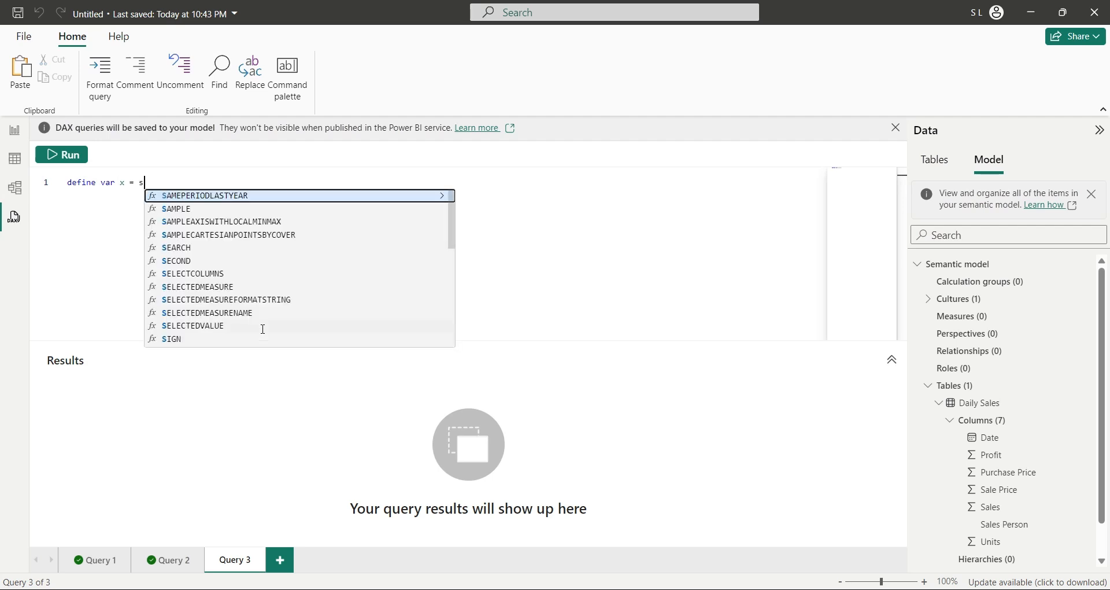
{"action": "type", "text": "ummari"}
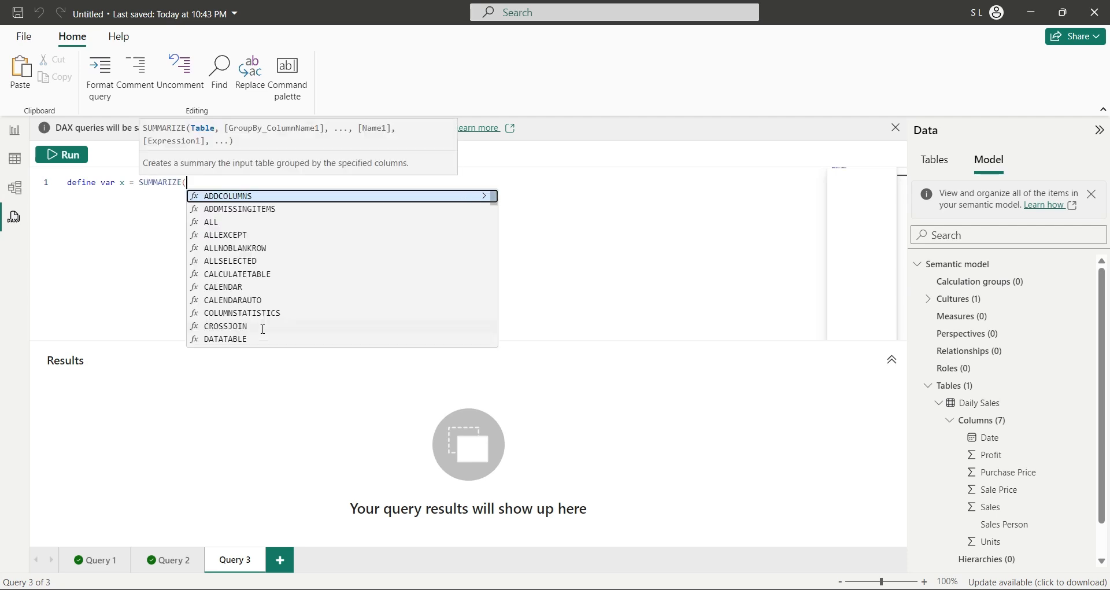
{"action": "type", "text": "'Daily Sales',"}
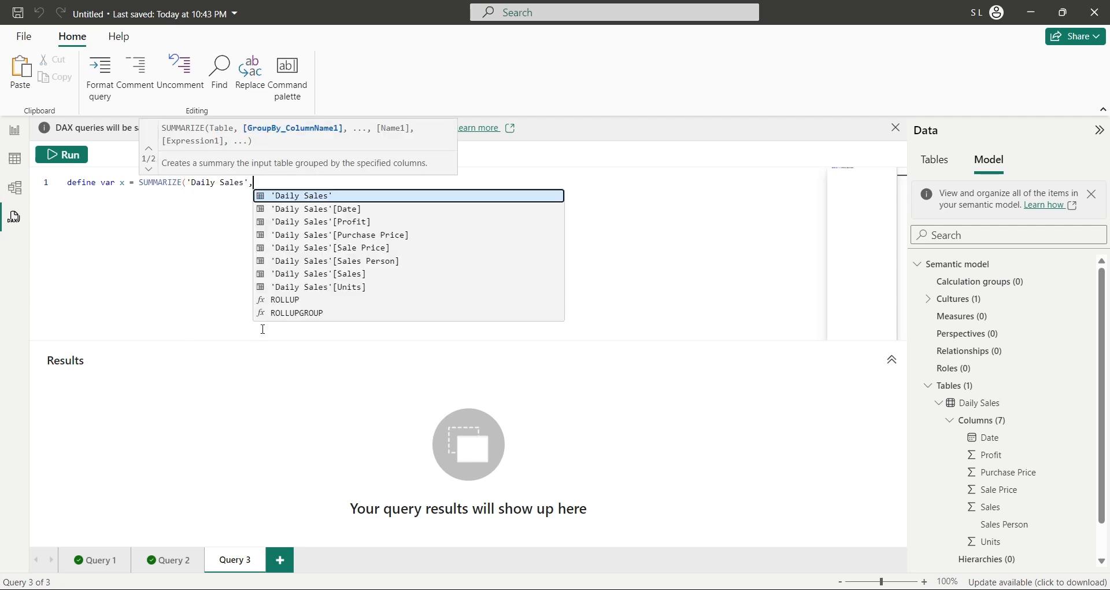
{"action": "left_click", "coordinate": [335, 261]}
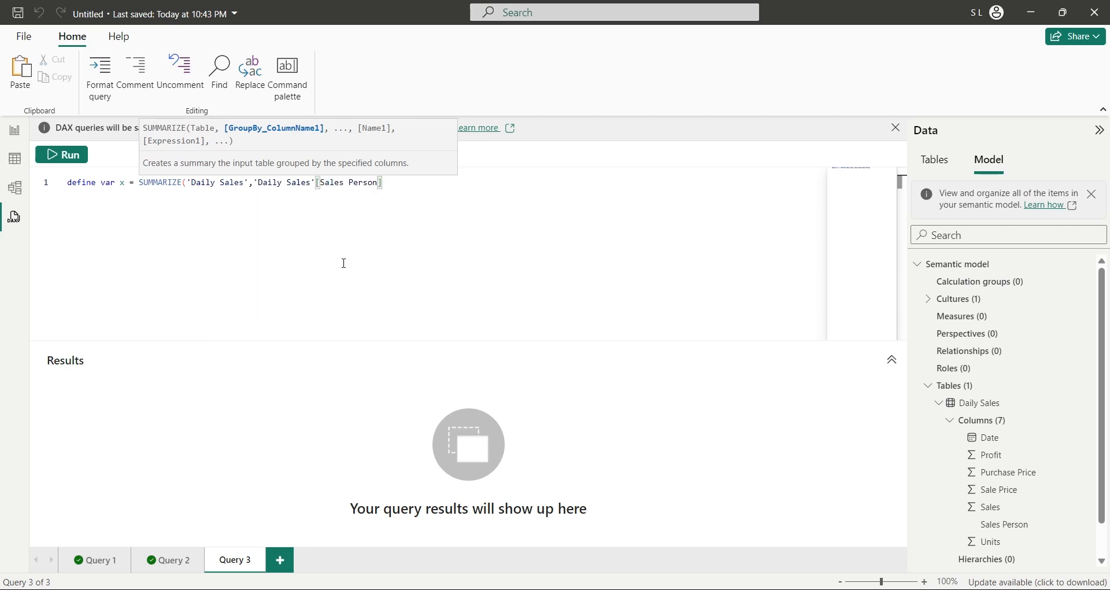
Step: Add a "Sales" column summing 'Daily Sales'[Sales], then evaluate x and run it
{"action": "type", "text": "],\"Sales"}
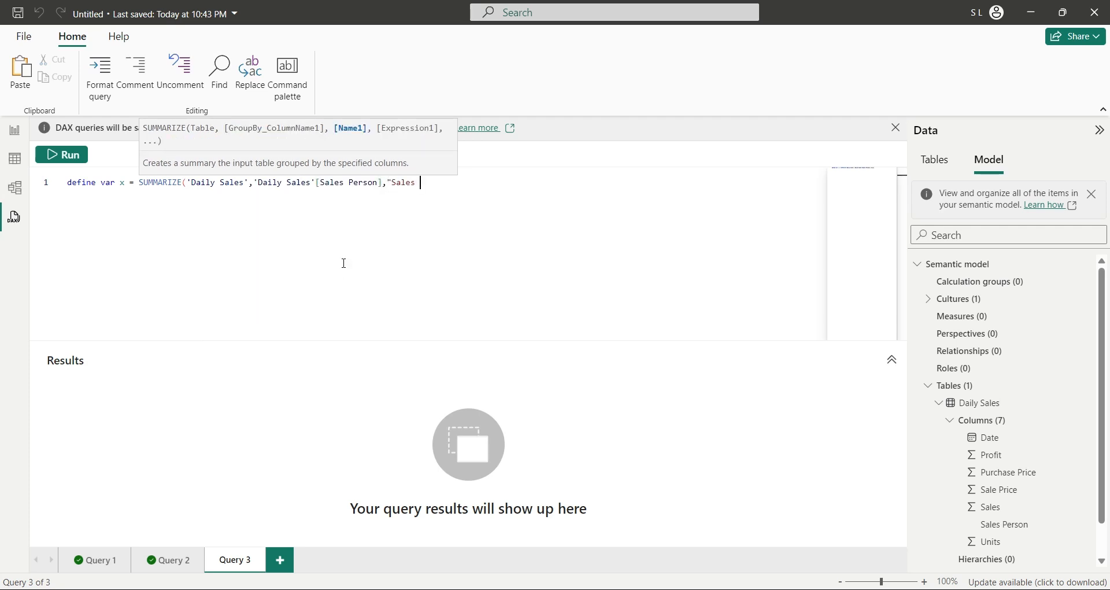
{"action": "type", "text": "\","}
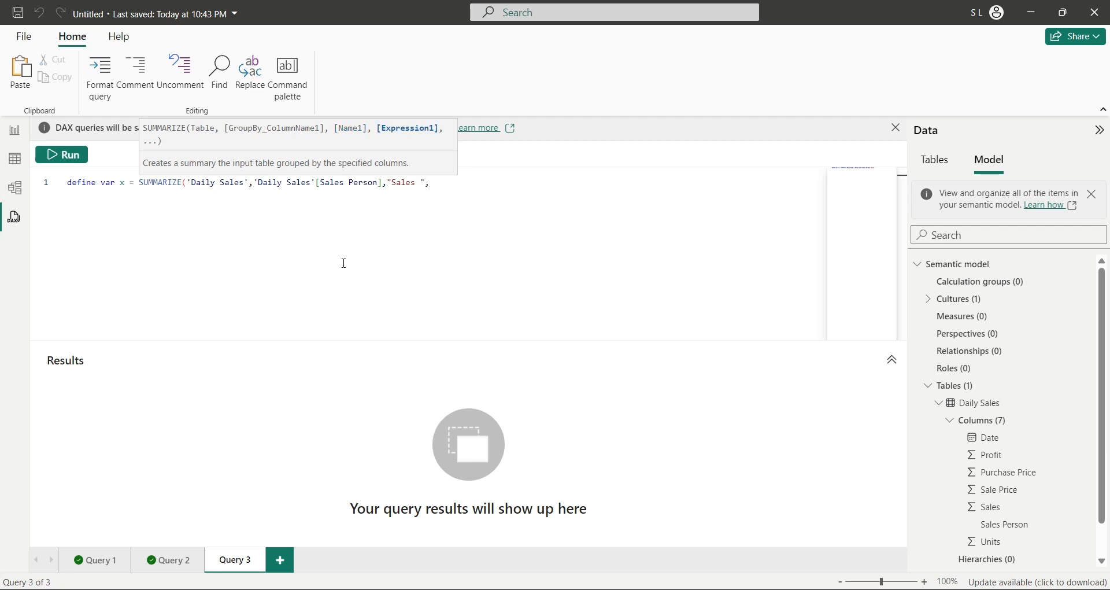
{"action": "type", "text": "s"}
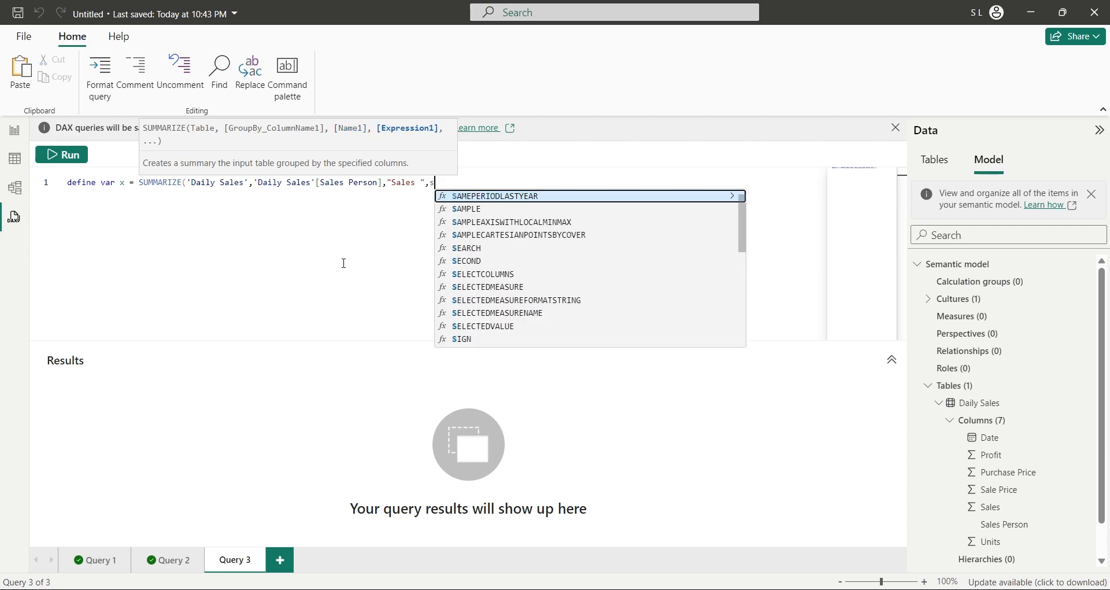
{"action": "type", "text": "um(s"}
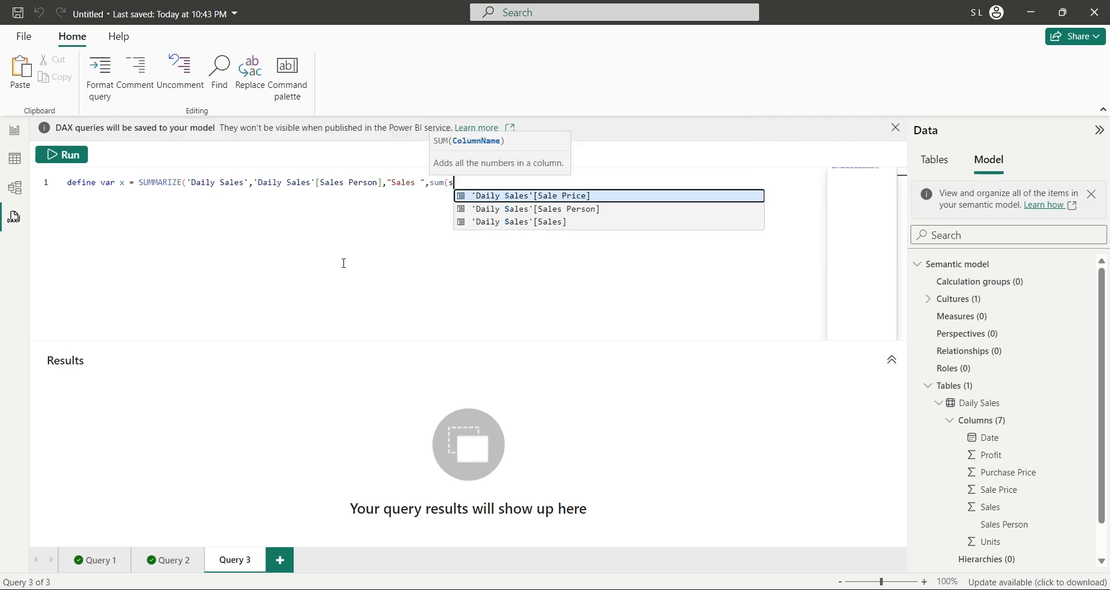
{"action": "type", "text": "ales'[Sales"}
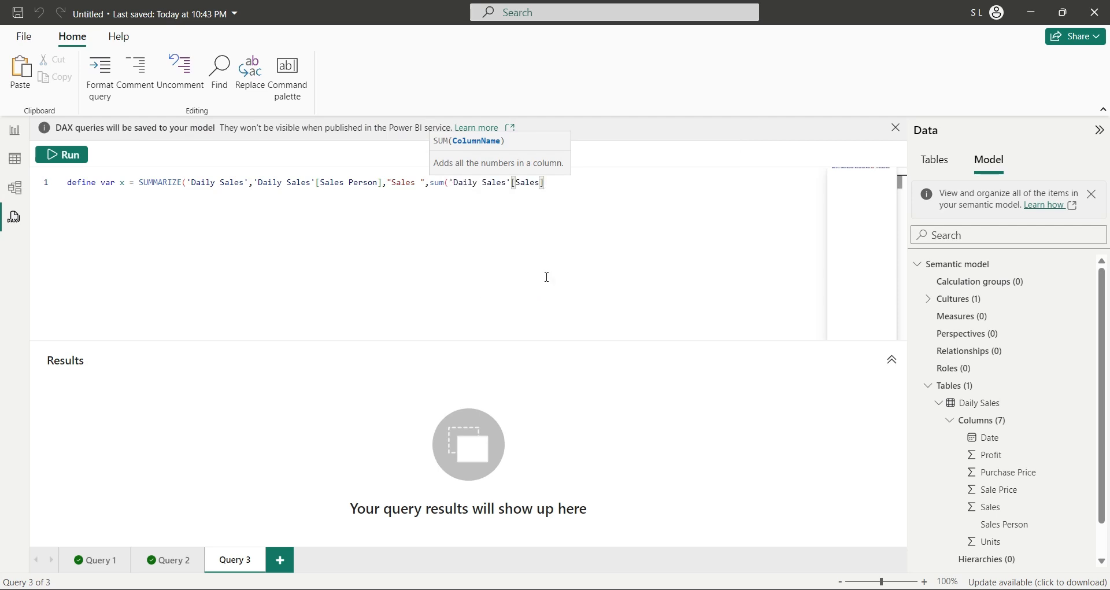
{"action": "type", "text": "]))"}
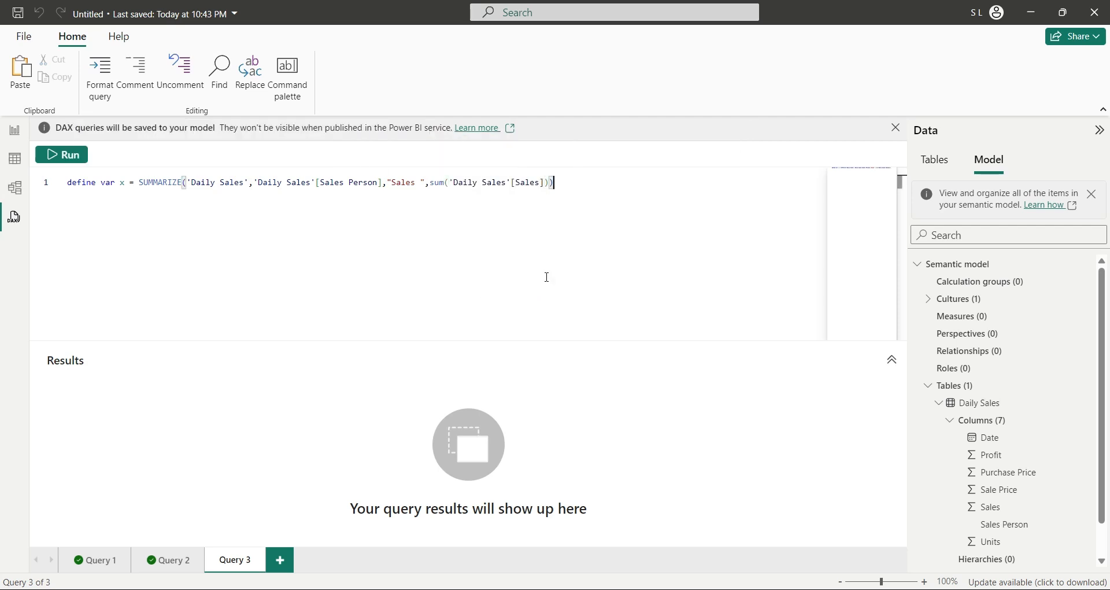
{"action": "type", "text": "evaluate"}
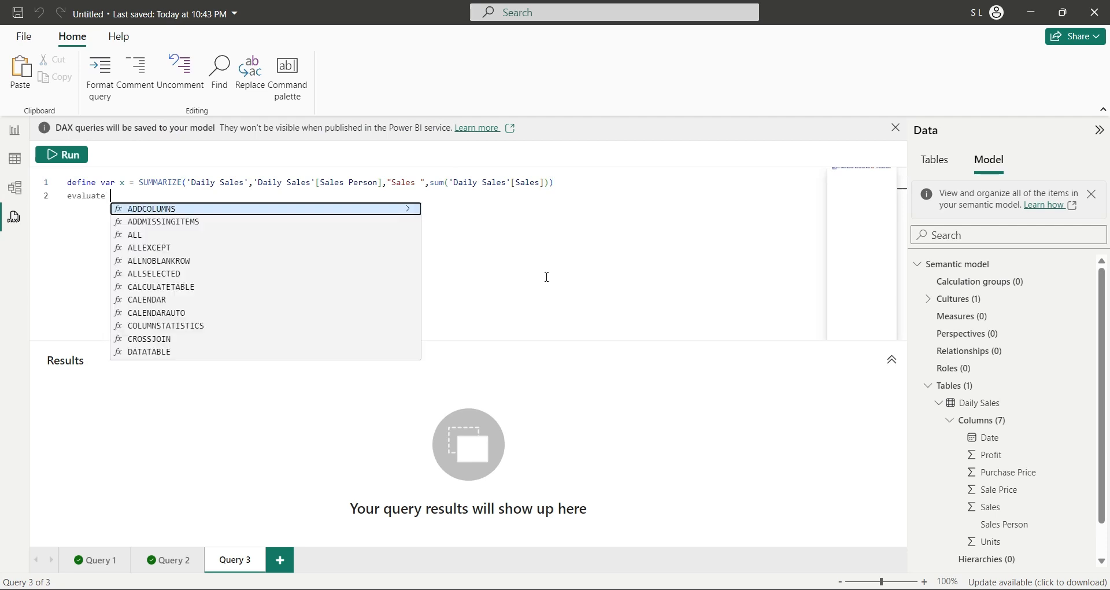
{"action": "type", "text": "x"}
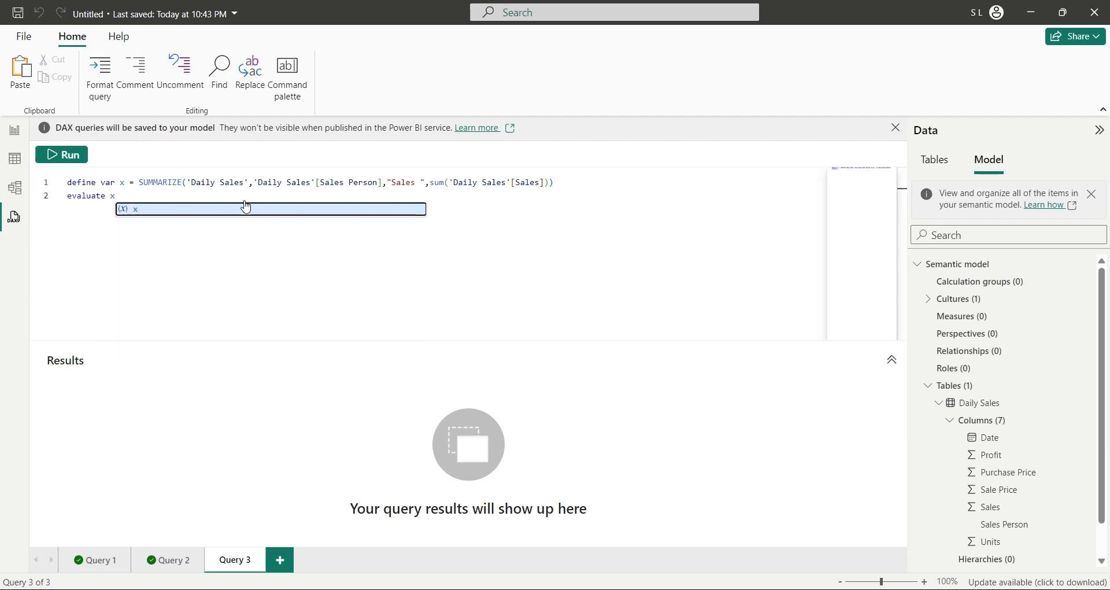
{"action": "left_click", "coordinate": [61, 154]}
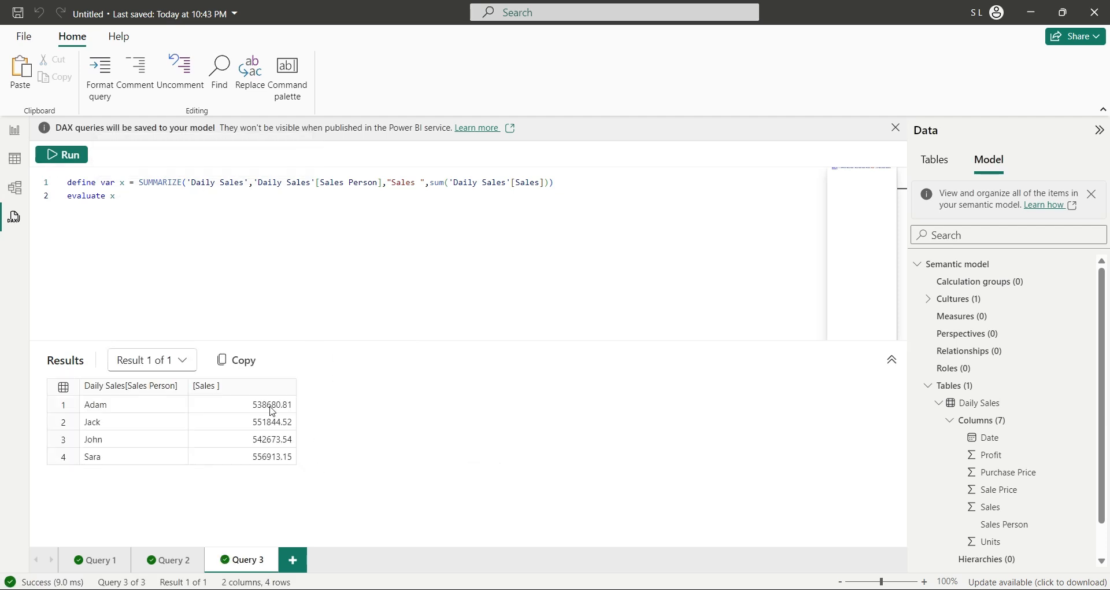
{"action": "mouse_move", "coordinate": [276, 466]}
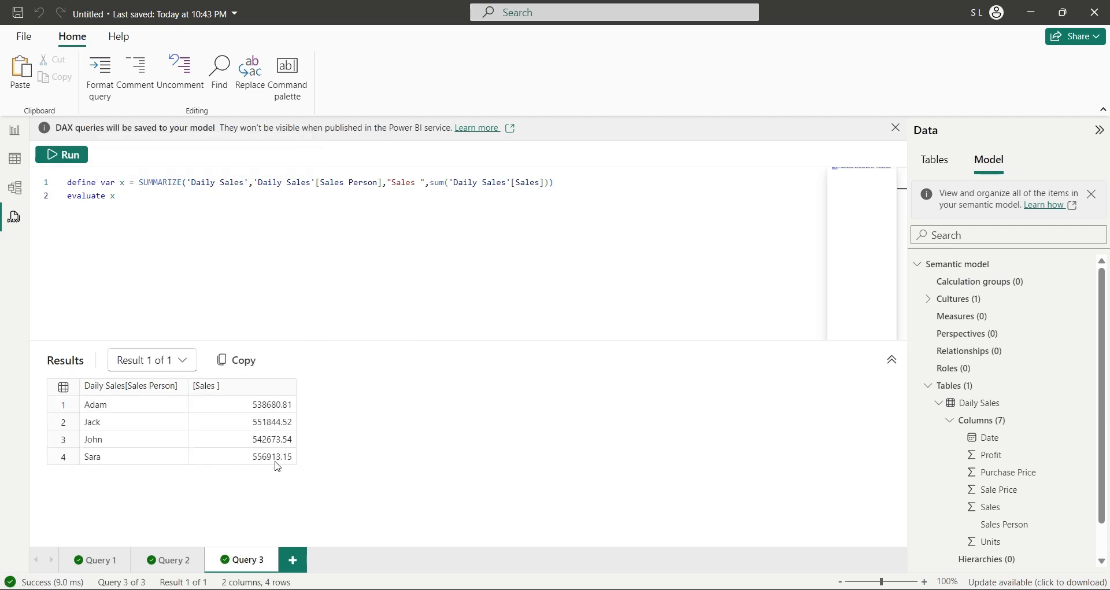
Step: Select the sum function in Query 3 so it can be replaced with average
{"action": "double_click", "coordinate": [437, 182]}
{"action": "type", "text": "average"}
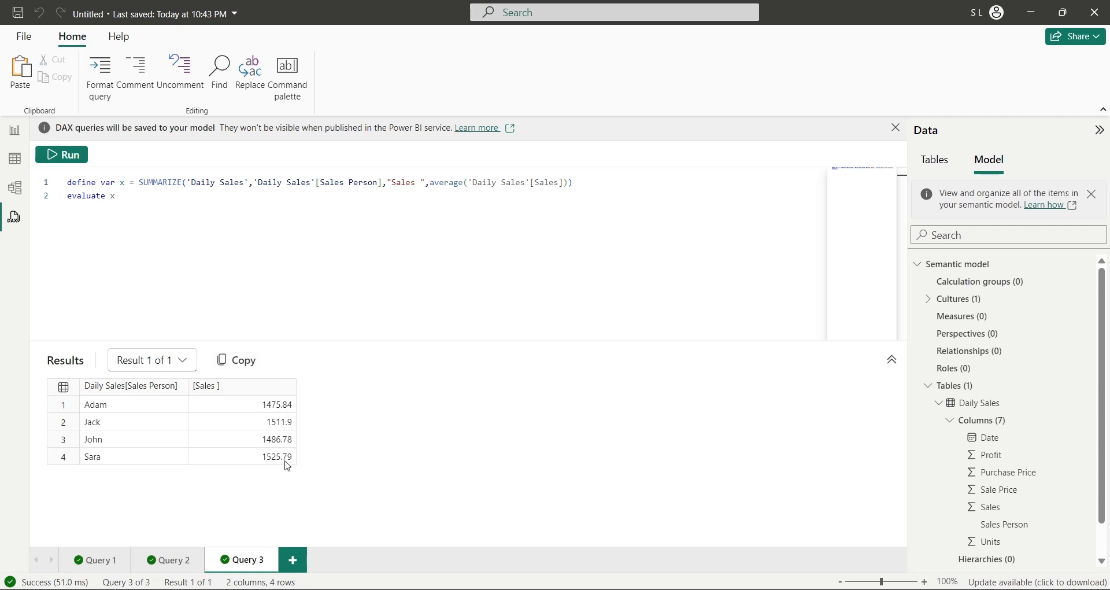
{"action": "mouse_move", "coordinate": [403, 235]}
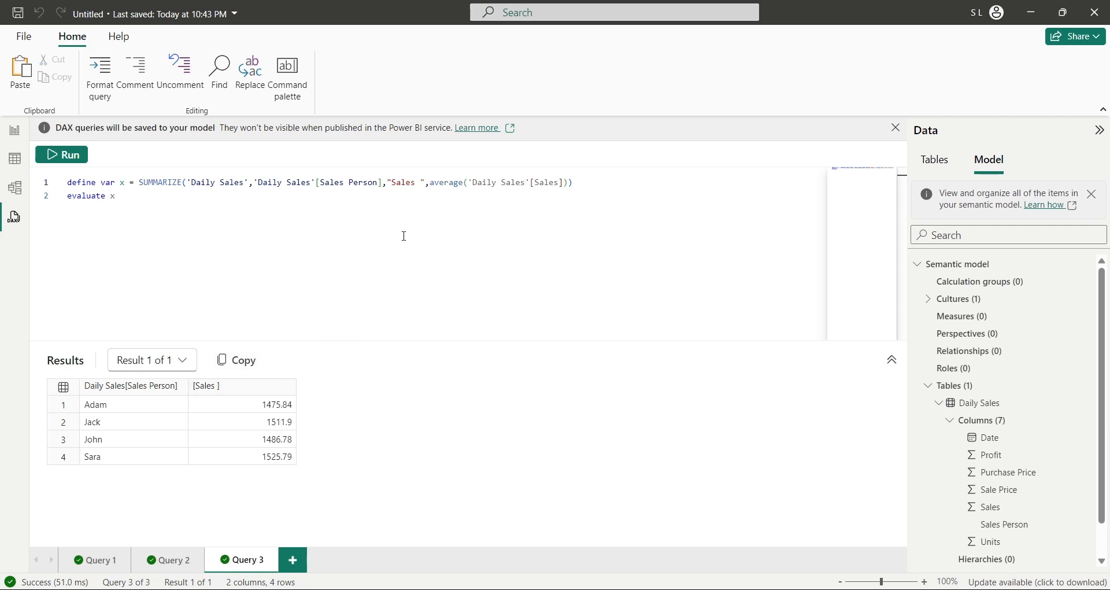